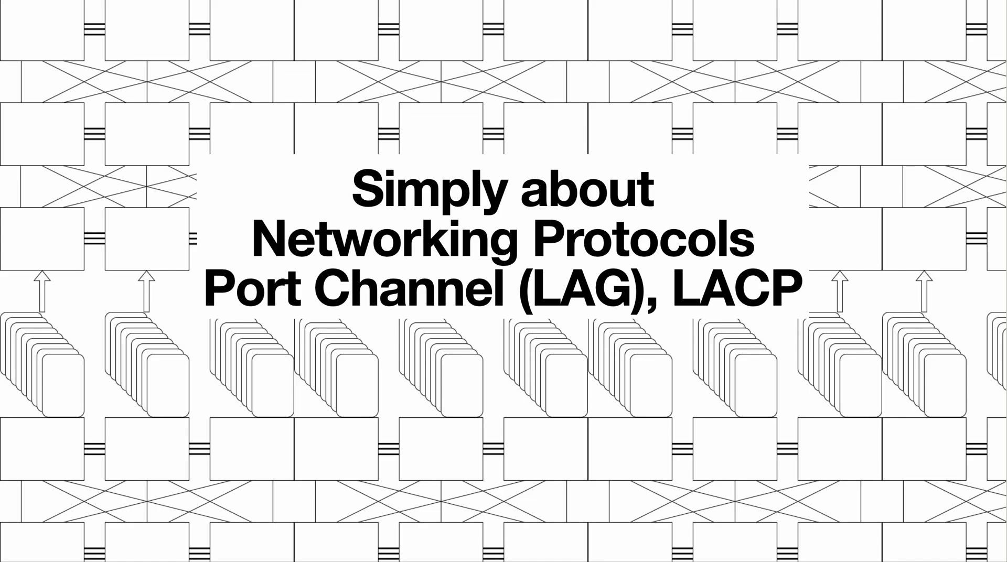
mouse_move(250, 238)
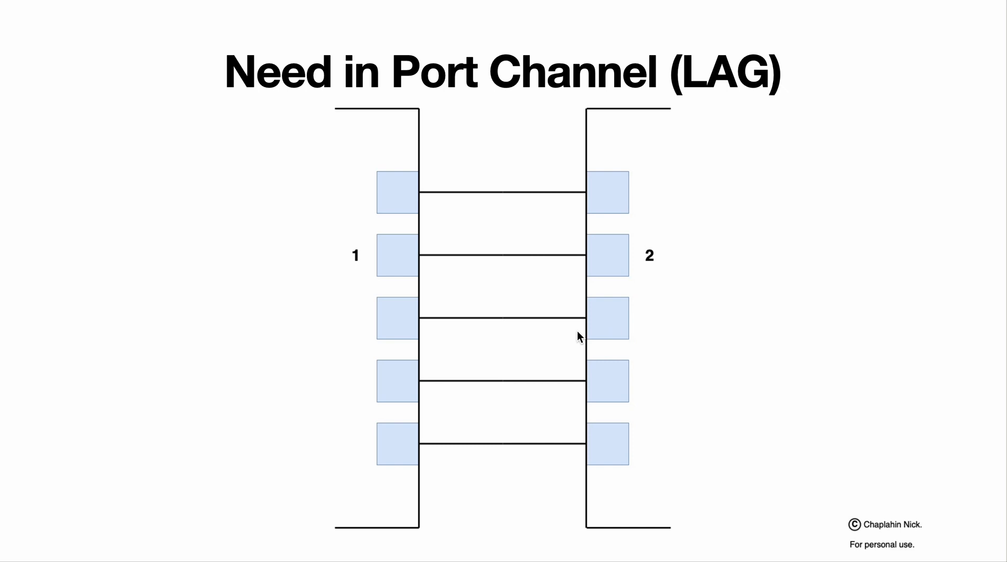
mouse_move(489, 265)
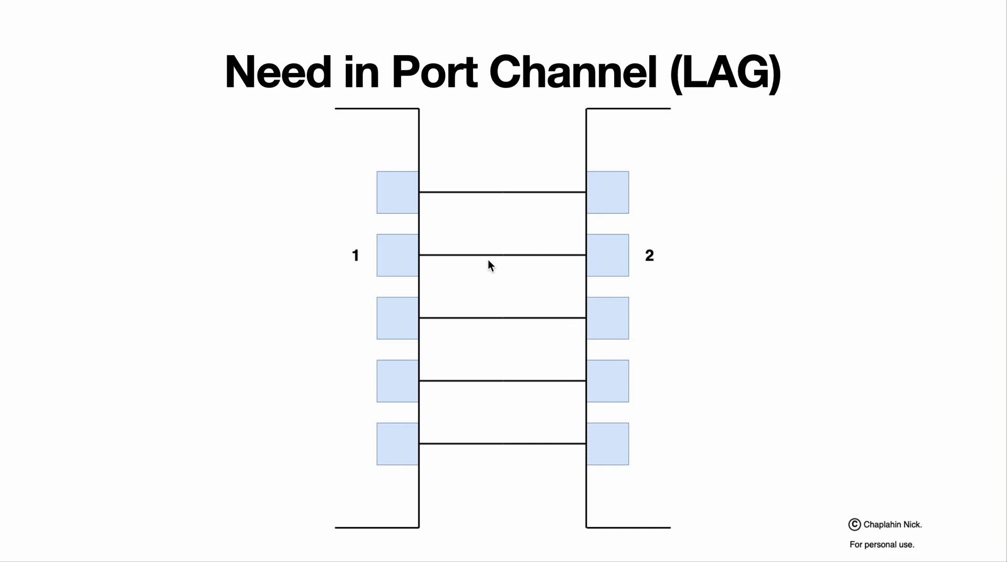
mouse_move(672, 247)
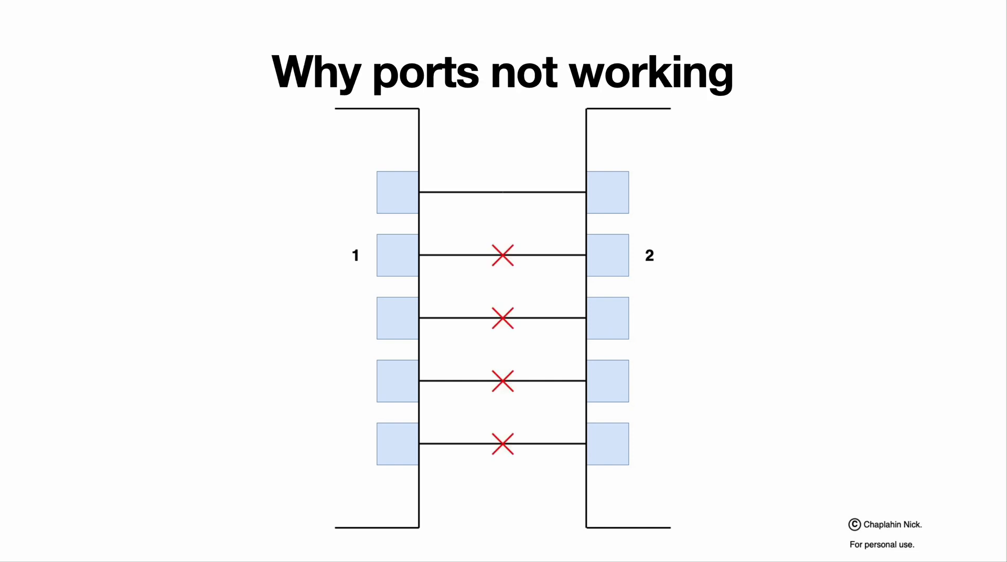
Advance to the 'Why ports not working' slide, where four of five links are crossed out
key(Right)
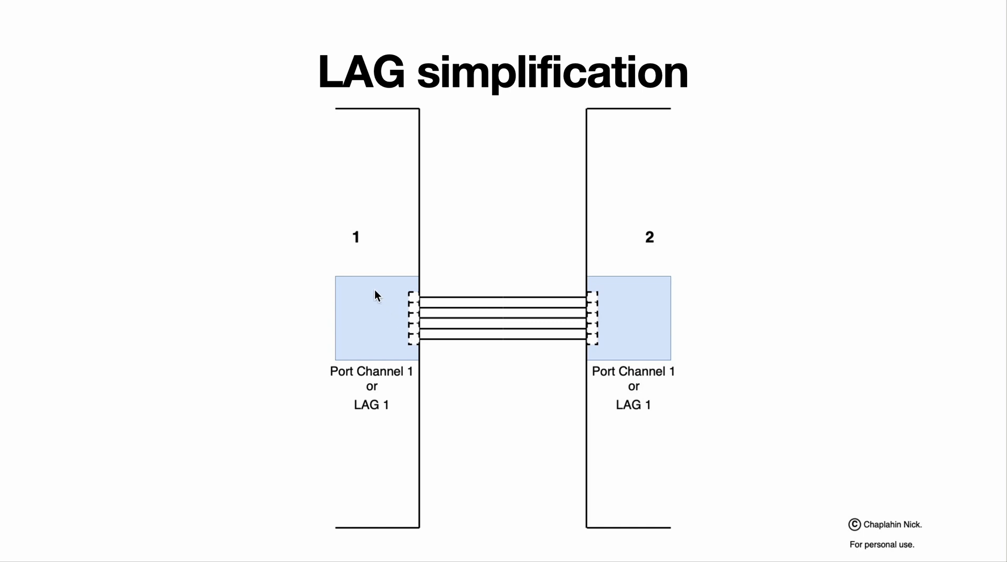
mouse_move(506, 317)
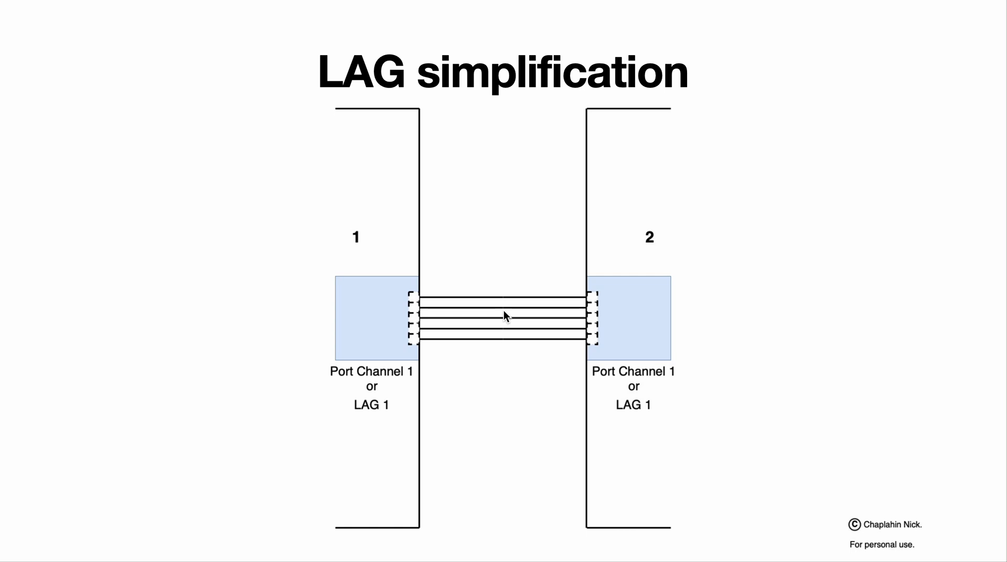
mouse_move(114, 283)
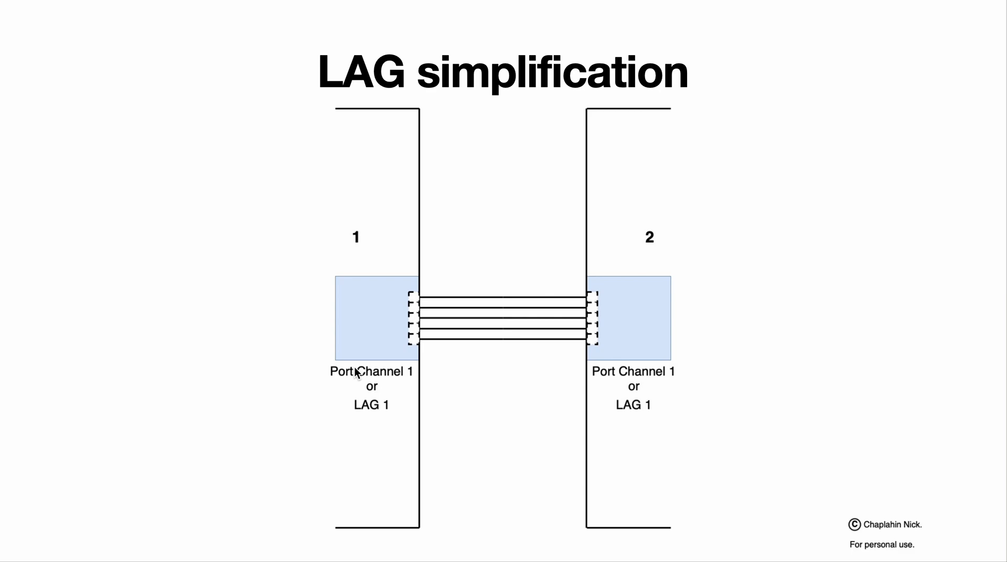
mouse_move(358, 416)
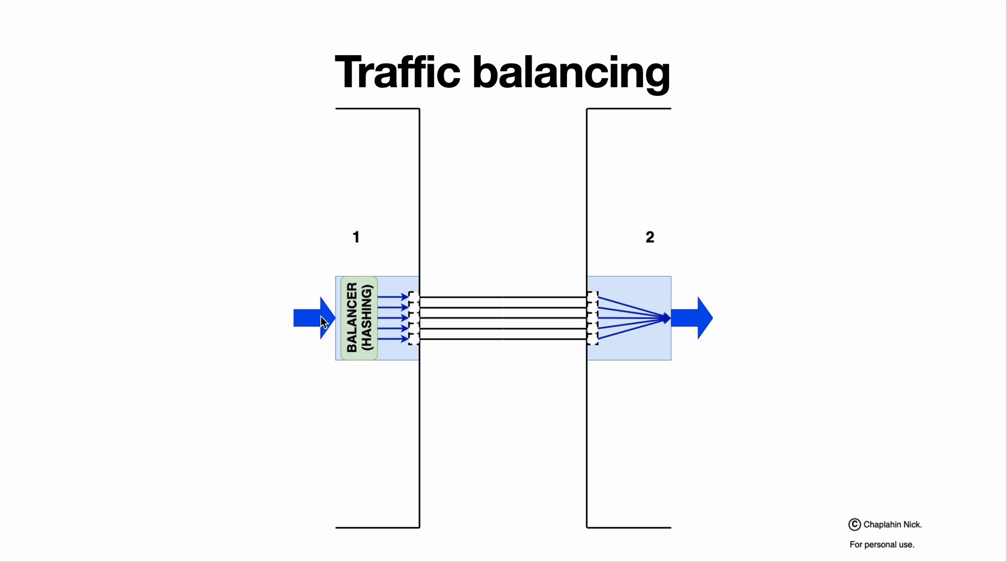
mouse_move(20, 233)
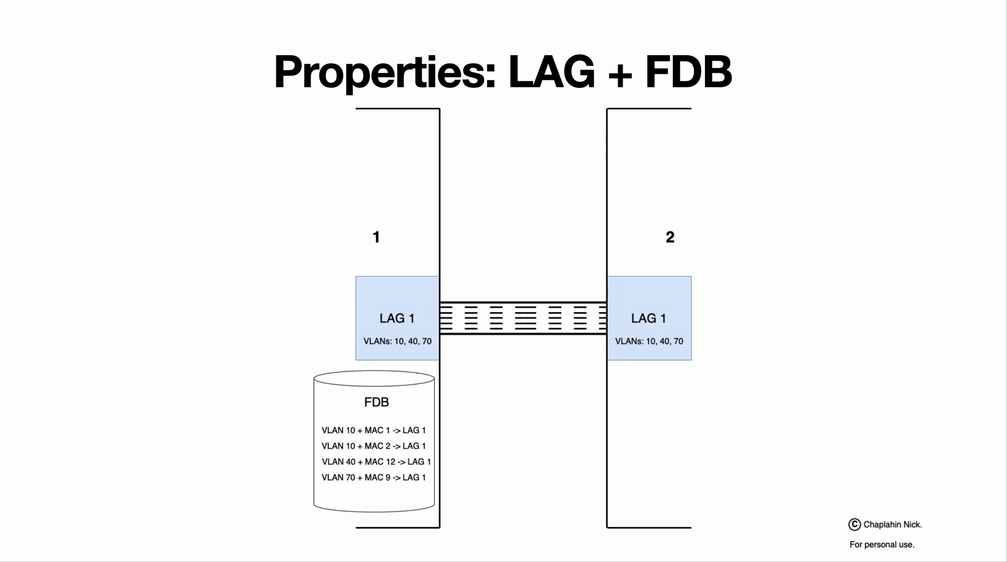
mouse_move(385, 431)
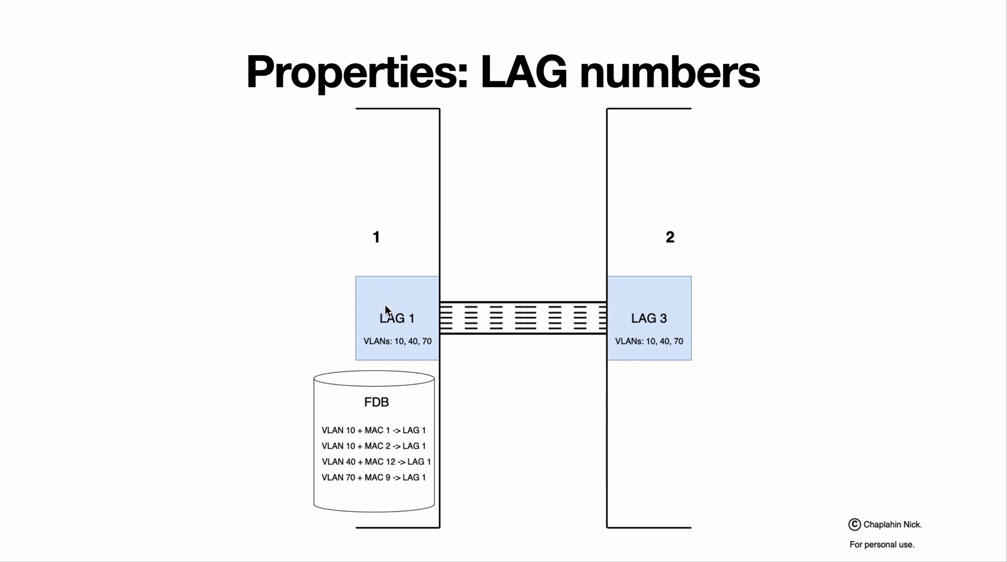
mouse_move(364, 224)
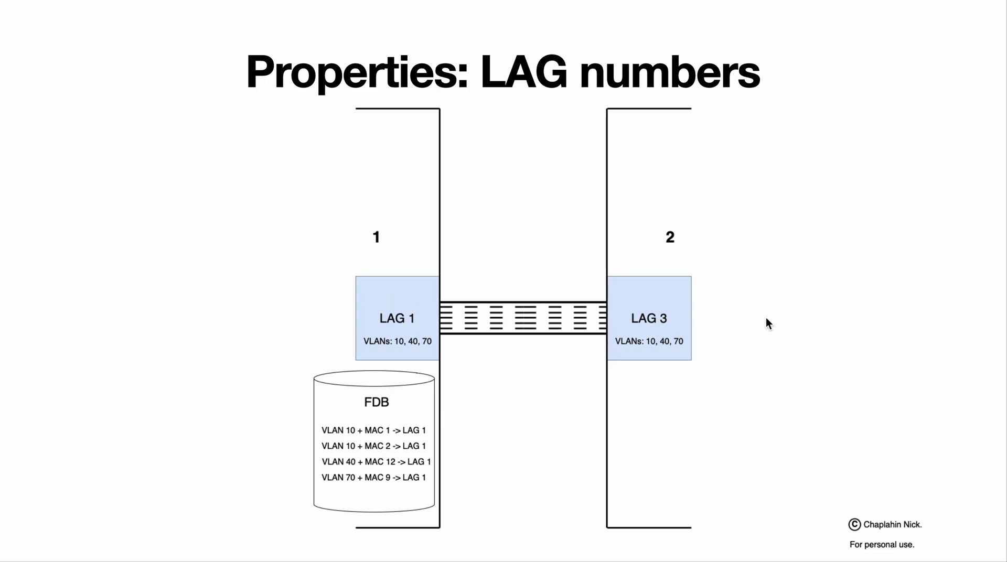
mouse_move(680, 262)
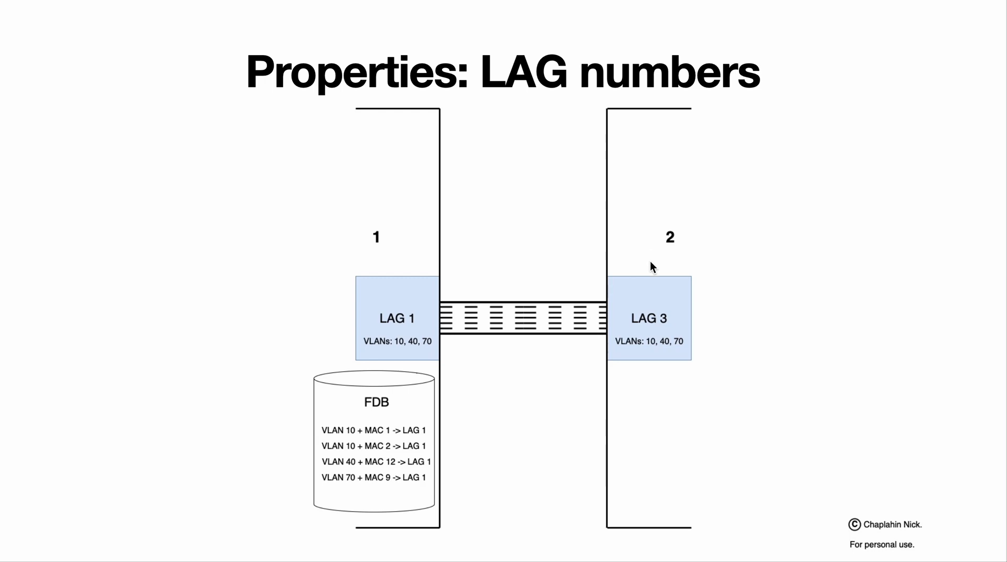
mouse_move(342, 345)
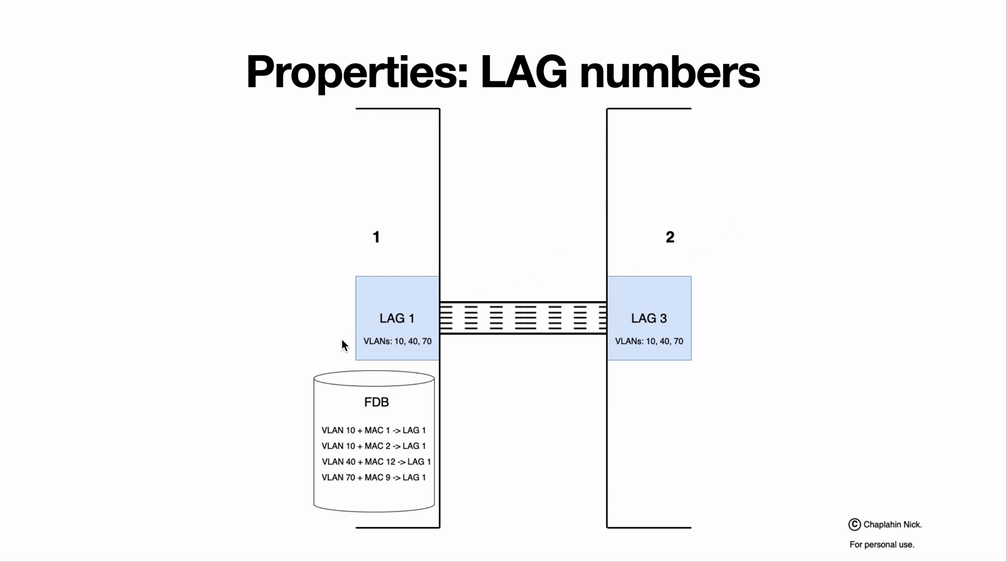
mouse_move(585, 271)
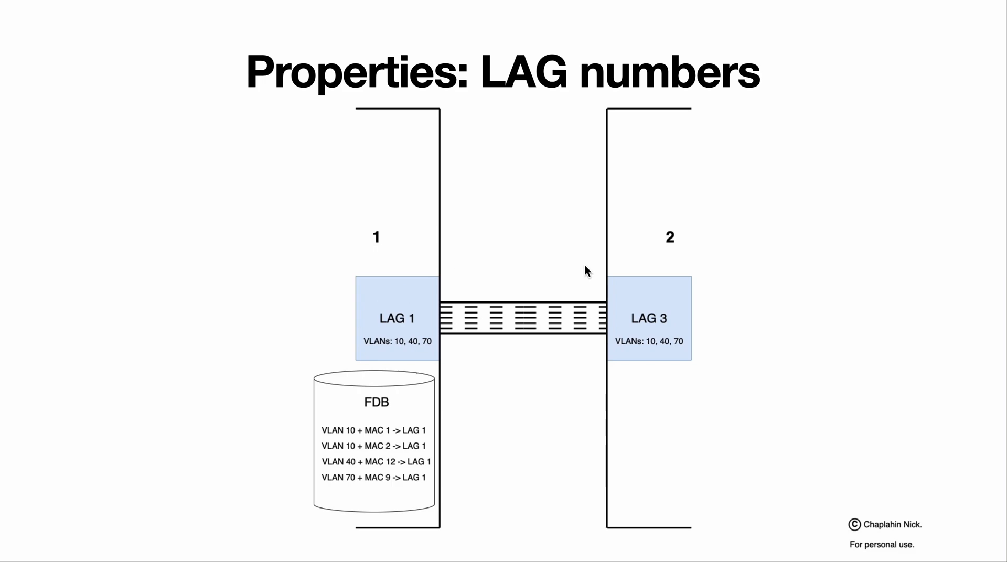
mouse_move(423, 317)
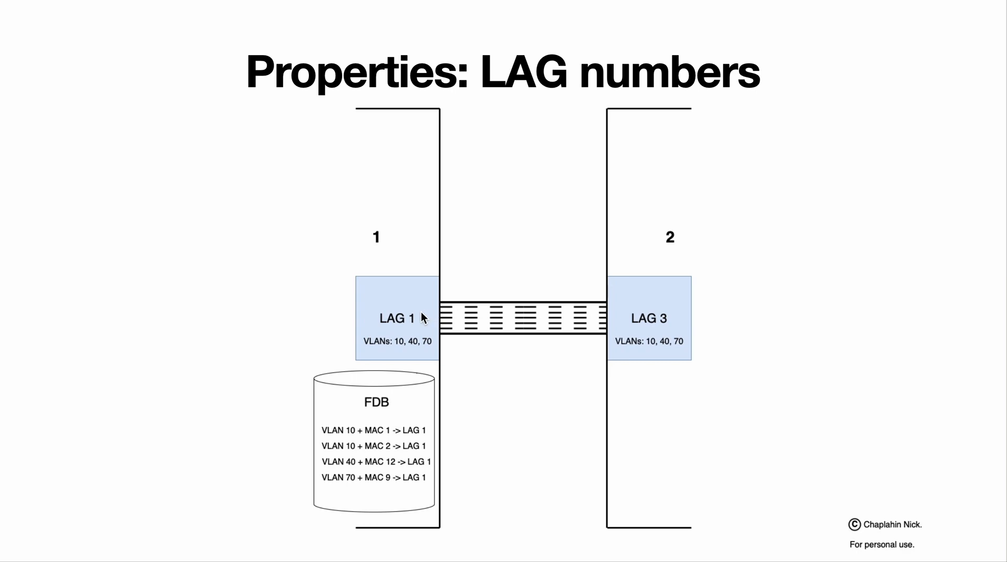
mouse_move(627, 248)
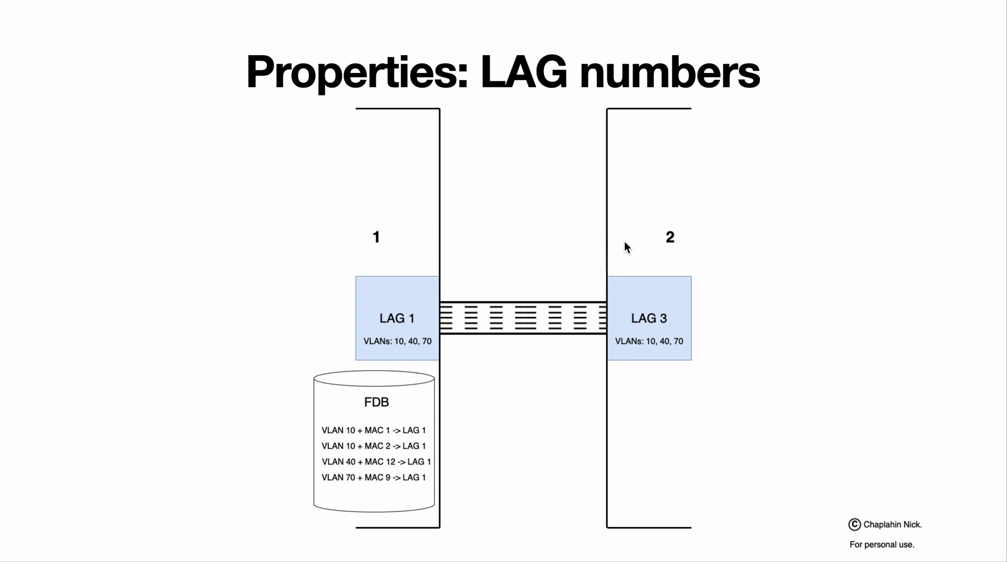
mouse_move(667, 325)
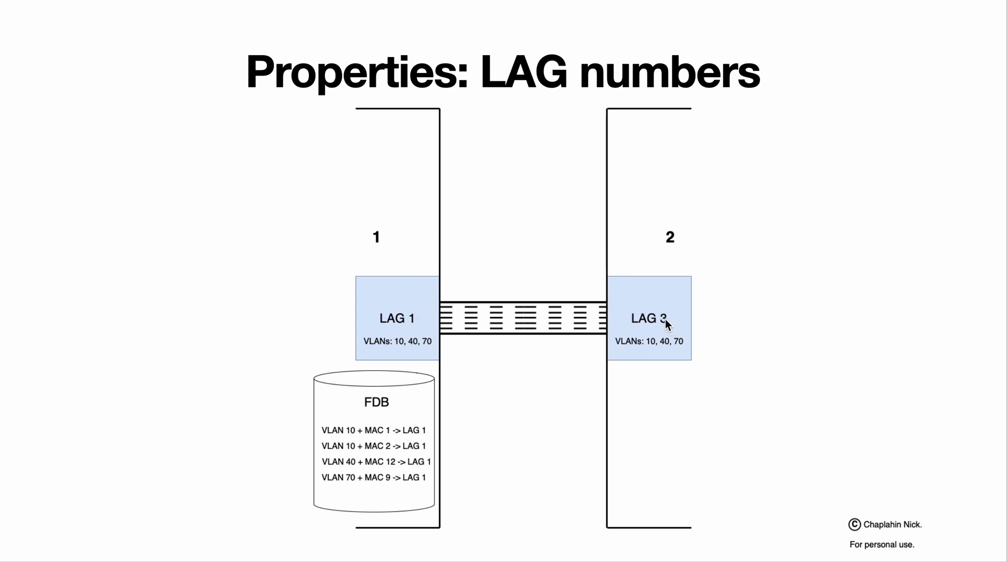
mouse_move(672, 409)
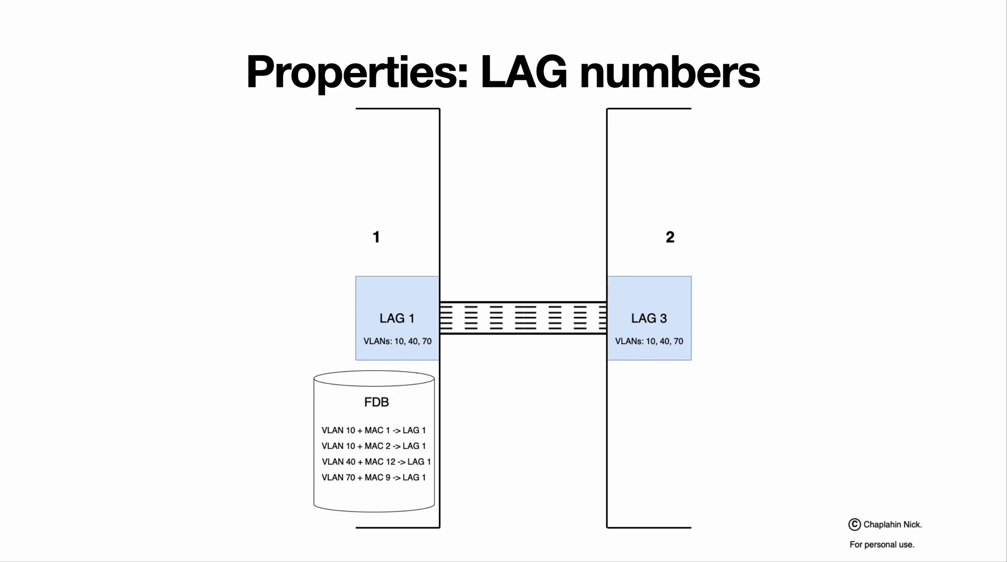
Advance to 'Properties: LAG + Routing table', showing LAG 1 at 33.15.165.22/24 and 33.15.165.76/24
key(Right)
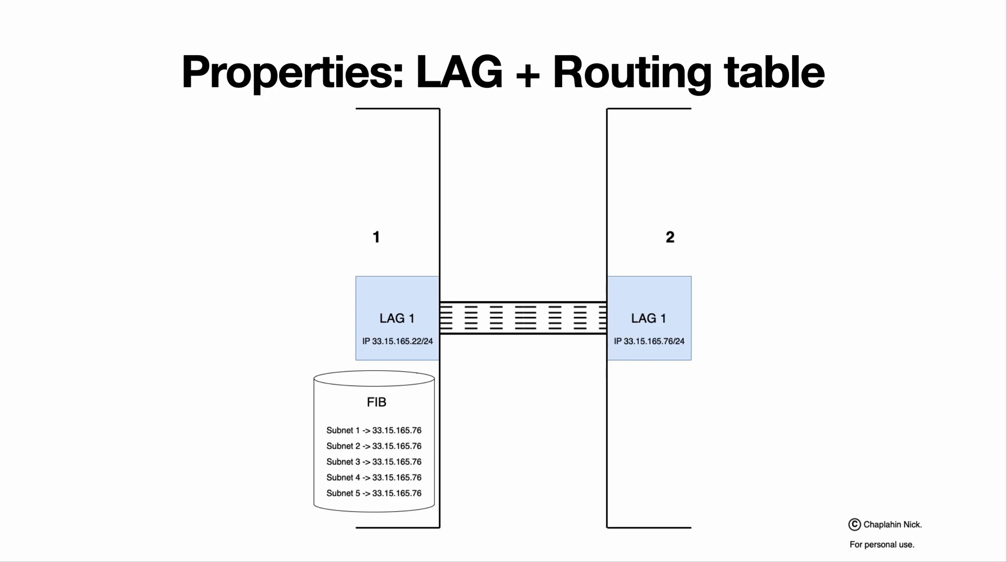
mouse_move(665, 291)
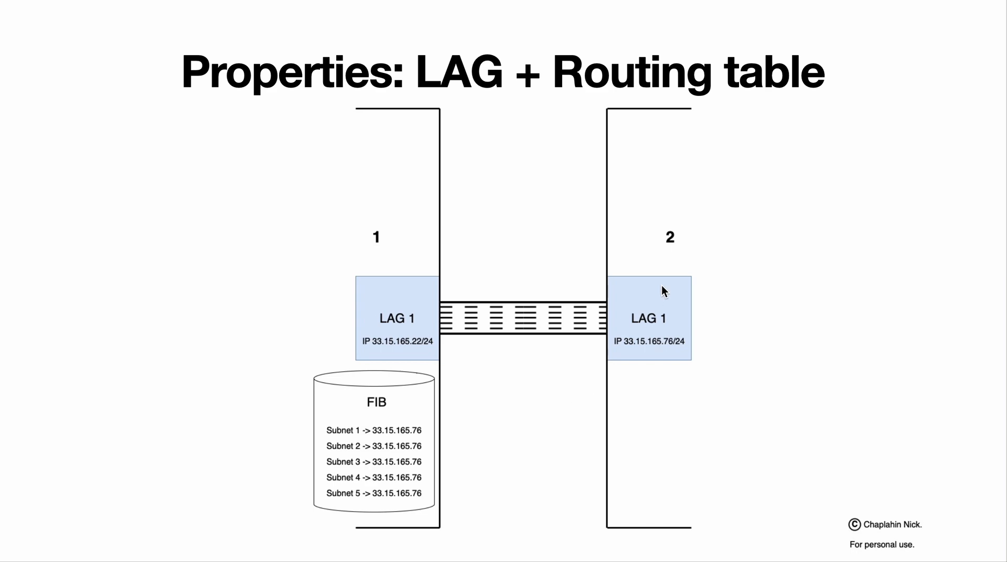
mouse_move(649, 324)
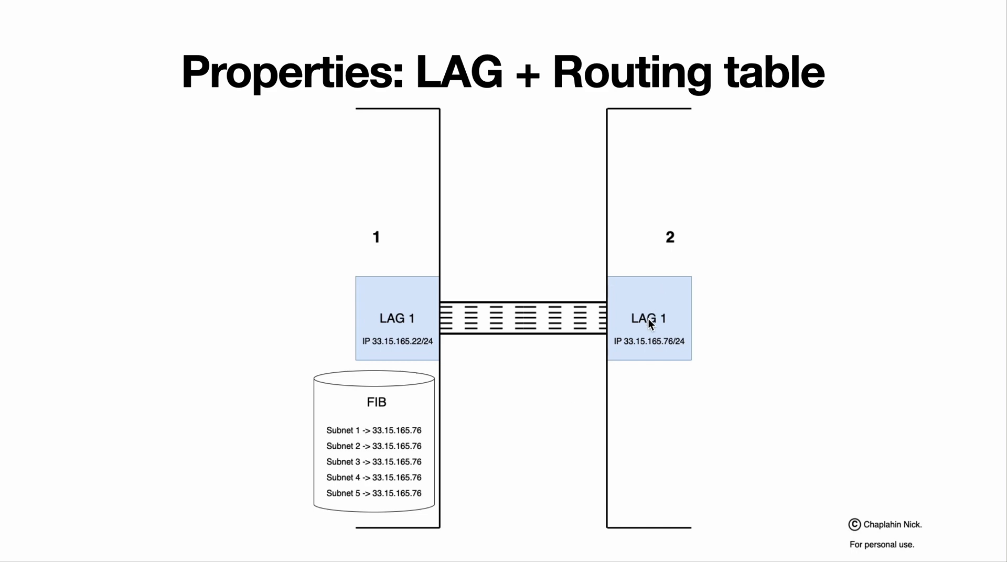
mouse_move(496, 308)
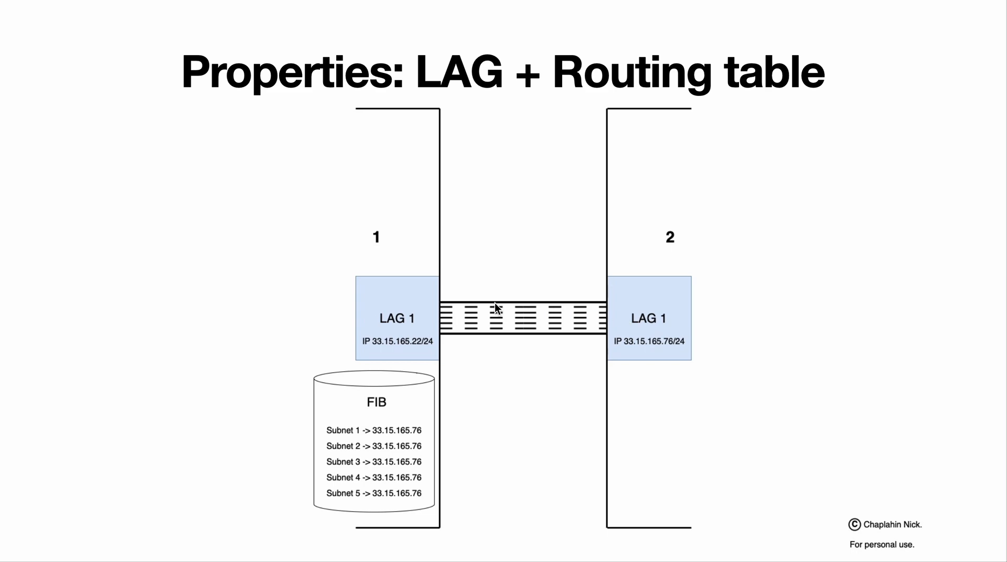
mouse_move(689, 233)
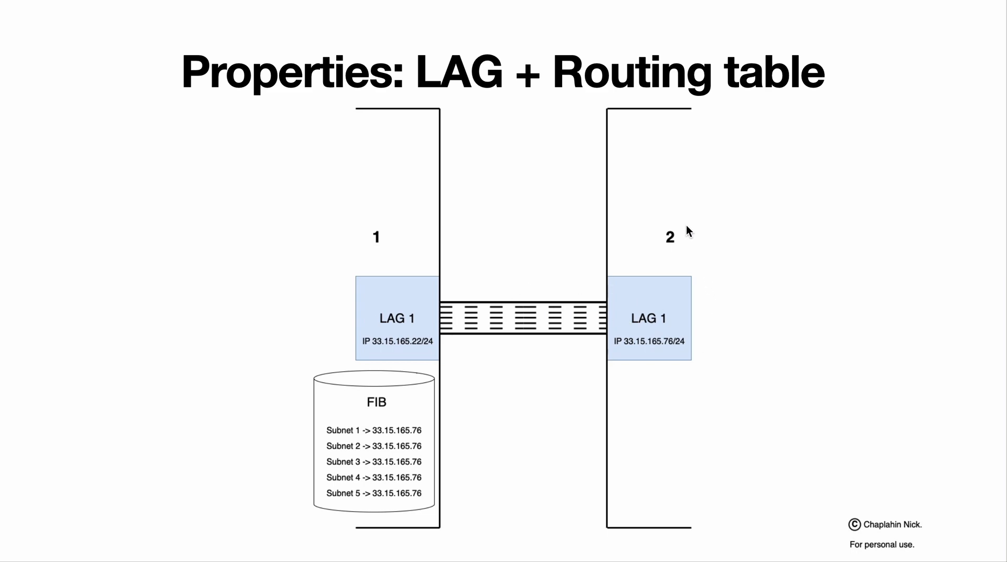
mouse_move(736, 263)
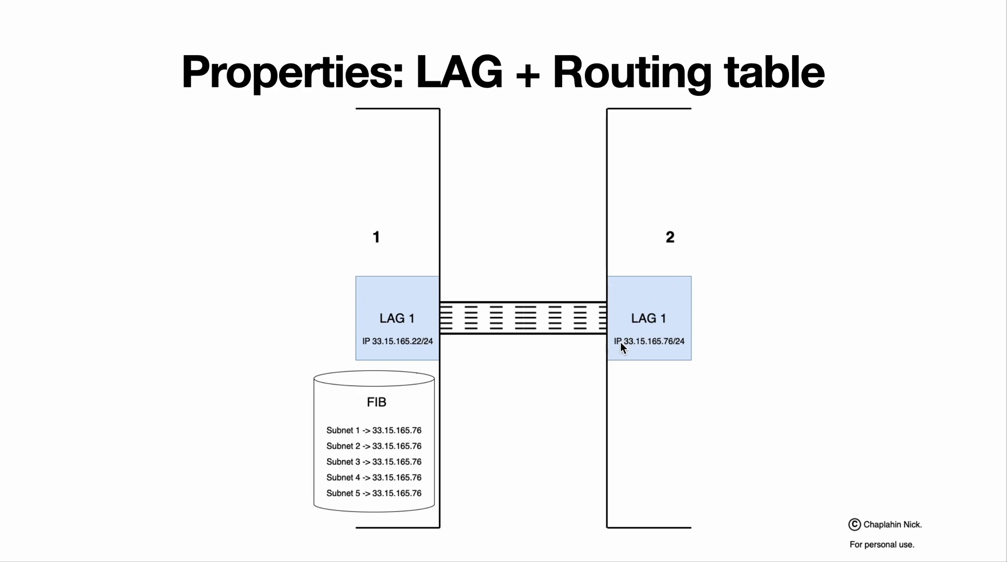
mouse_move(653, 356)
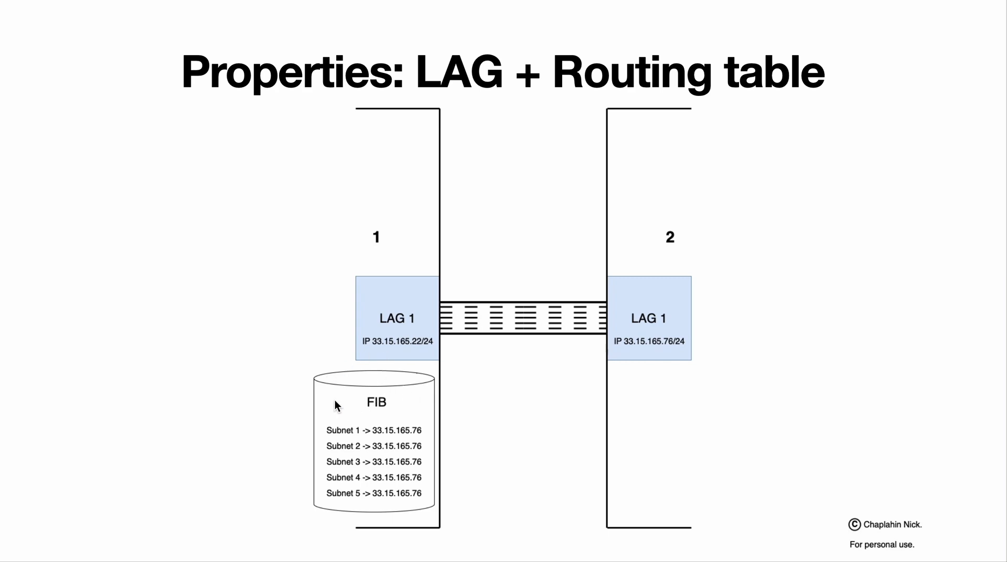
mouse_move(334, 438)
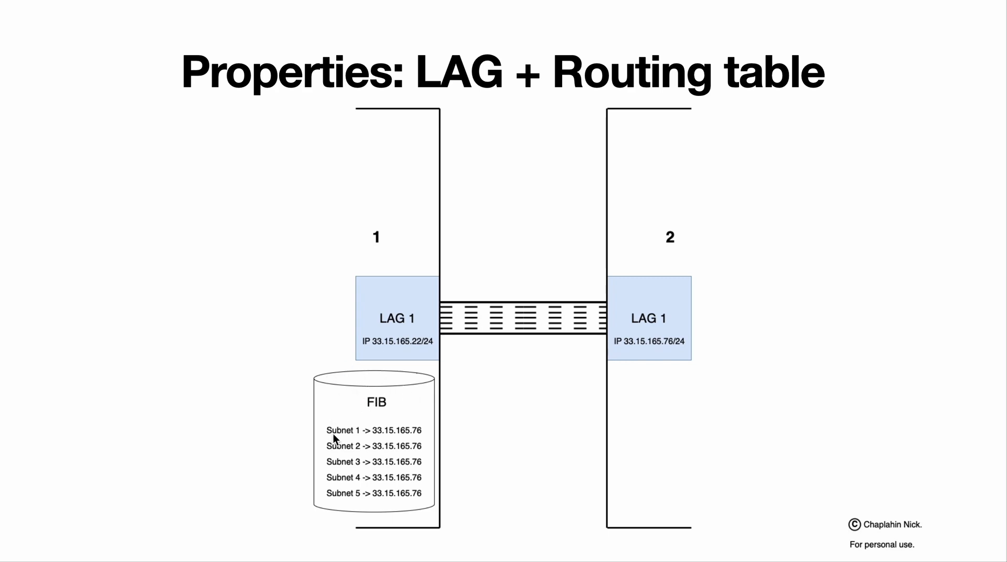
mouse_move(678, 280)
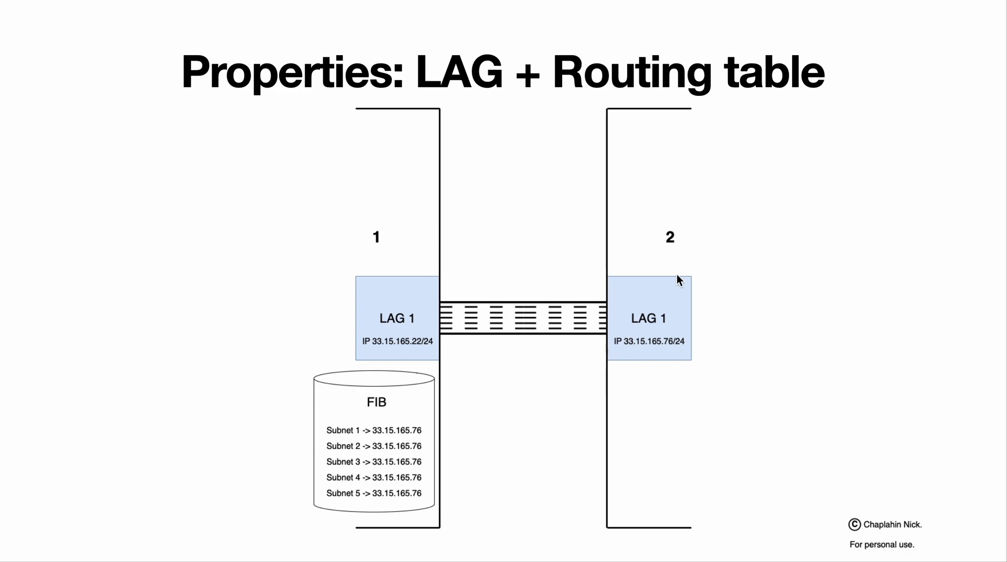
mouse_move(675, 327)
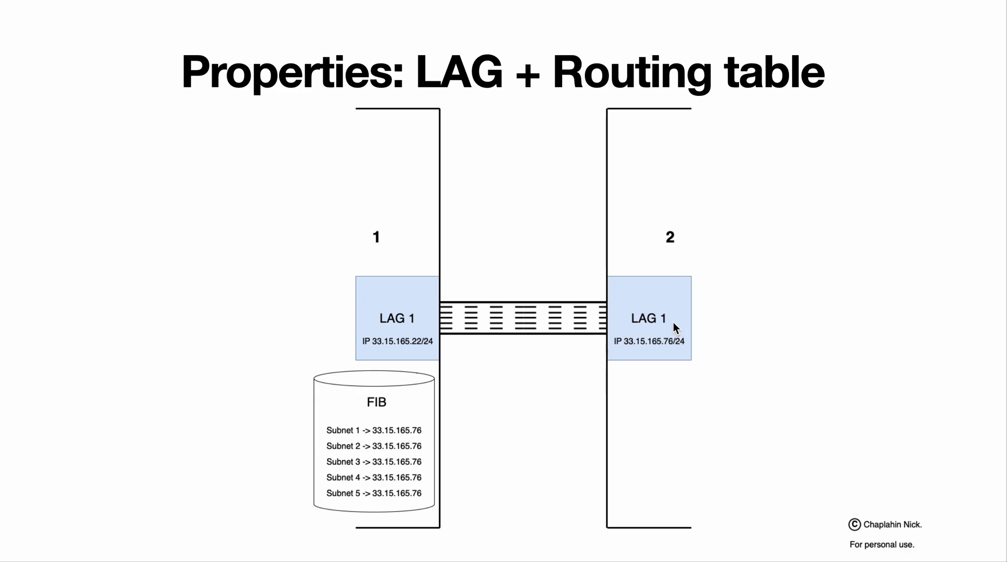
mouse_move(340, 488)
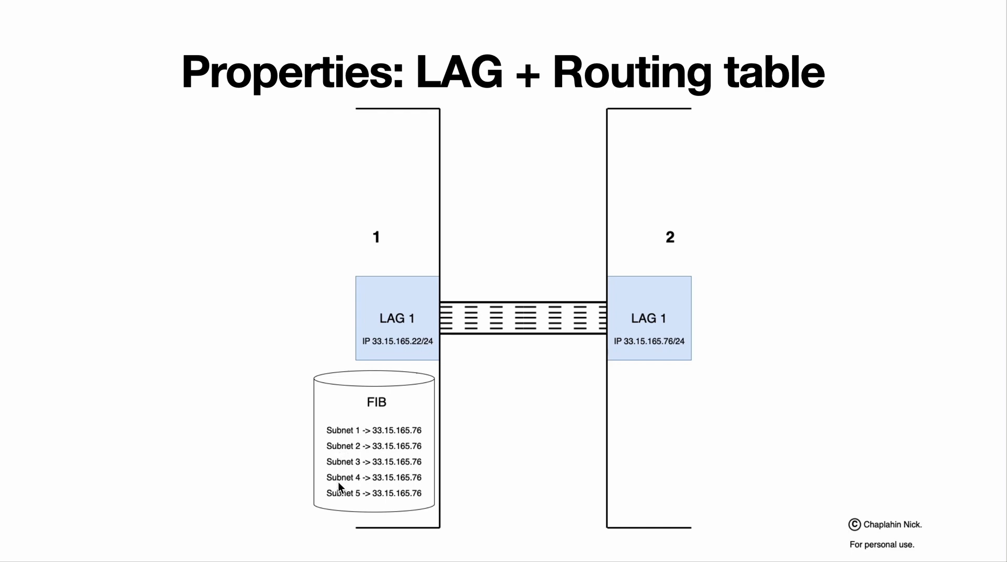
mouse_move(340, 498)
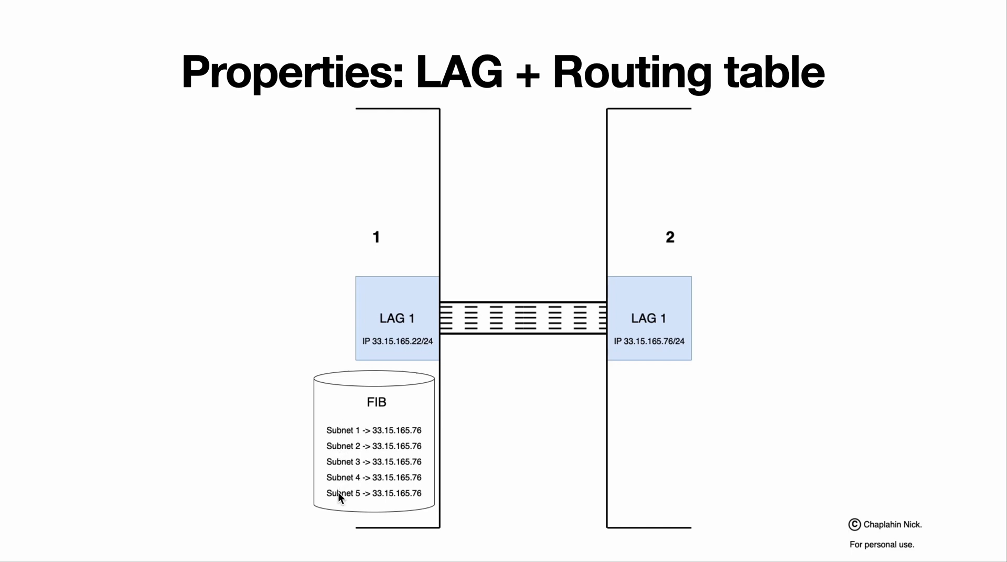
mouse_move(232, 442)
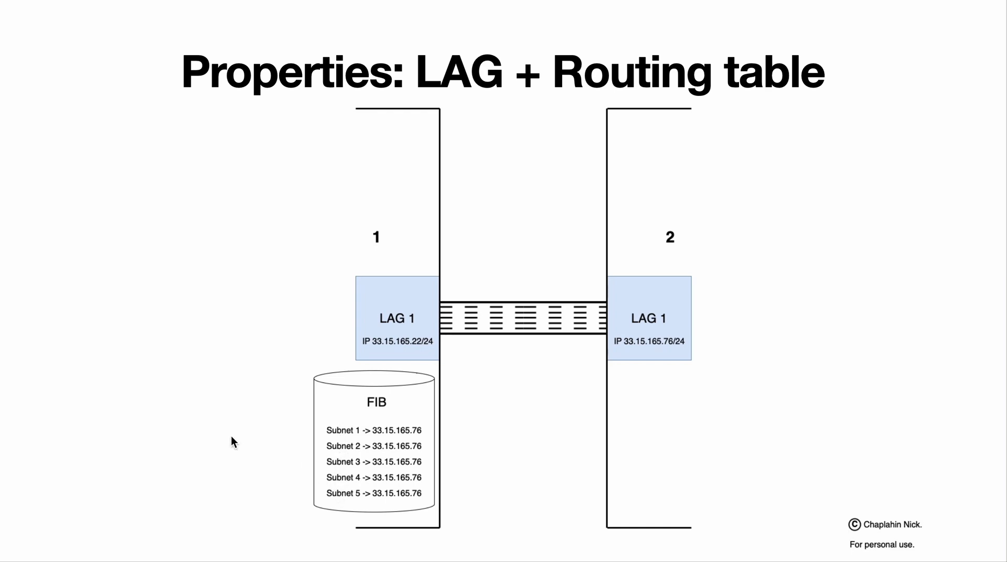
Advance to 'Properties: LAG + xSTP', with the LAG 4–LAG 5 link crossed out
key(Right)
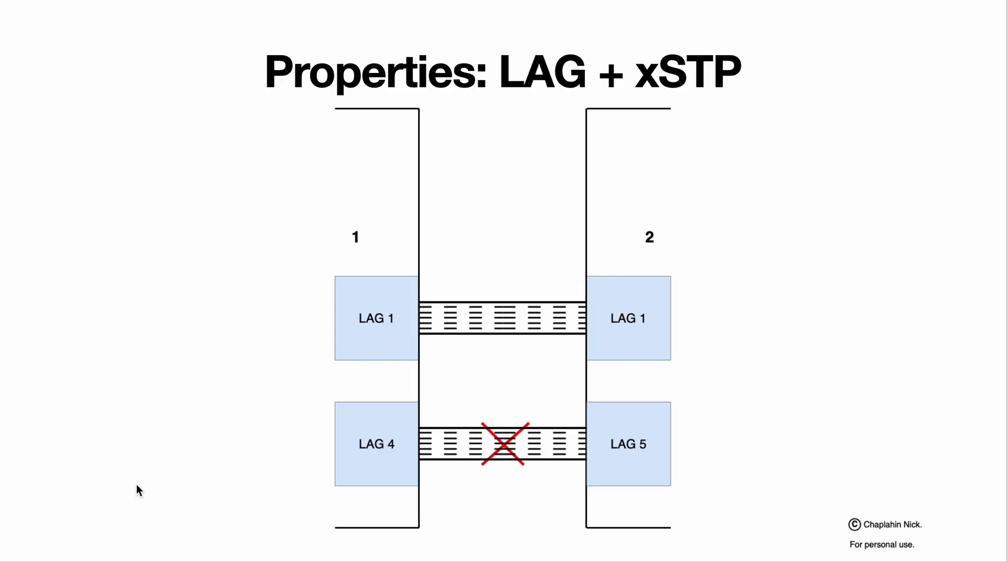
mouse_move(481, 457)
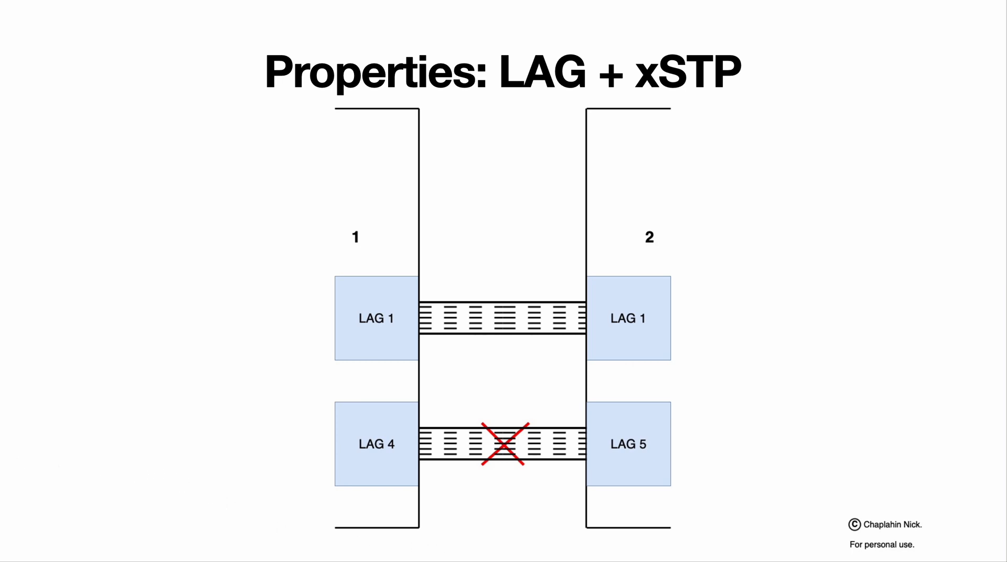
Advance to the 'Static LAG' slide showing five grouped links between devices 1 and 2
key(Right)
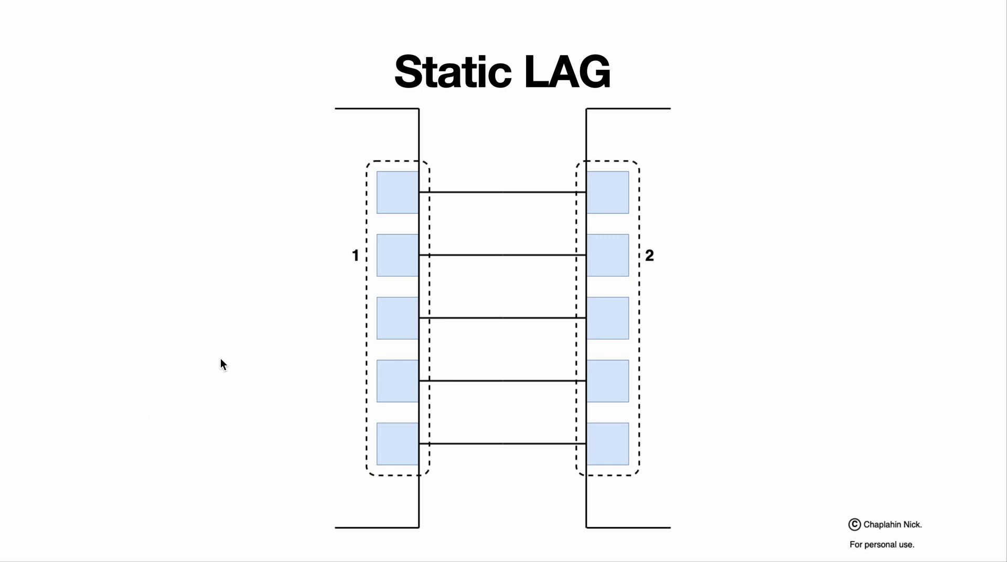
mouse_move(371, 450)
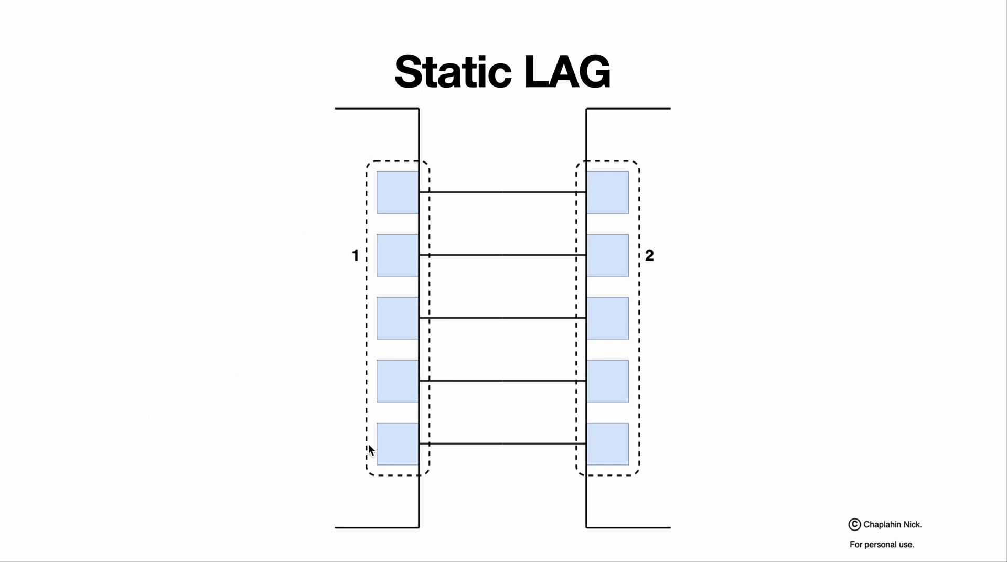
mouse_move(411, 251)
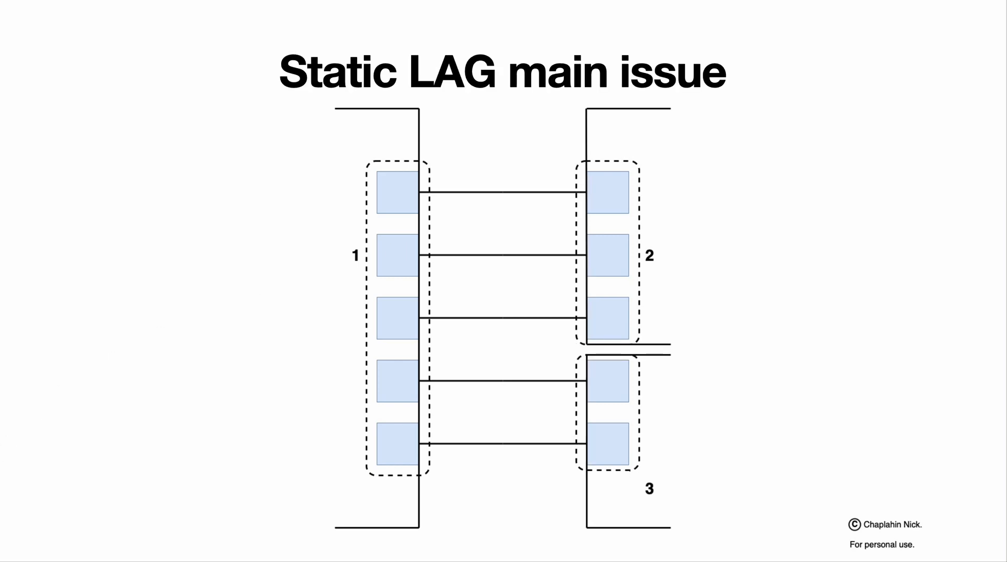
mouse_move(49, 355)
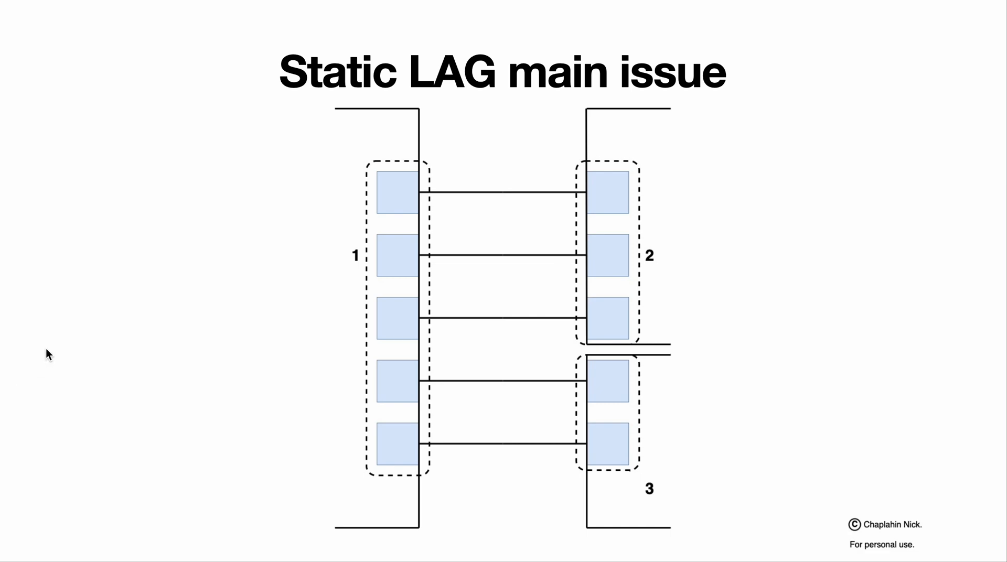
mouse_move(374, 429)
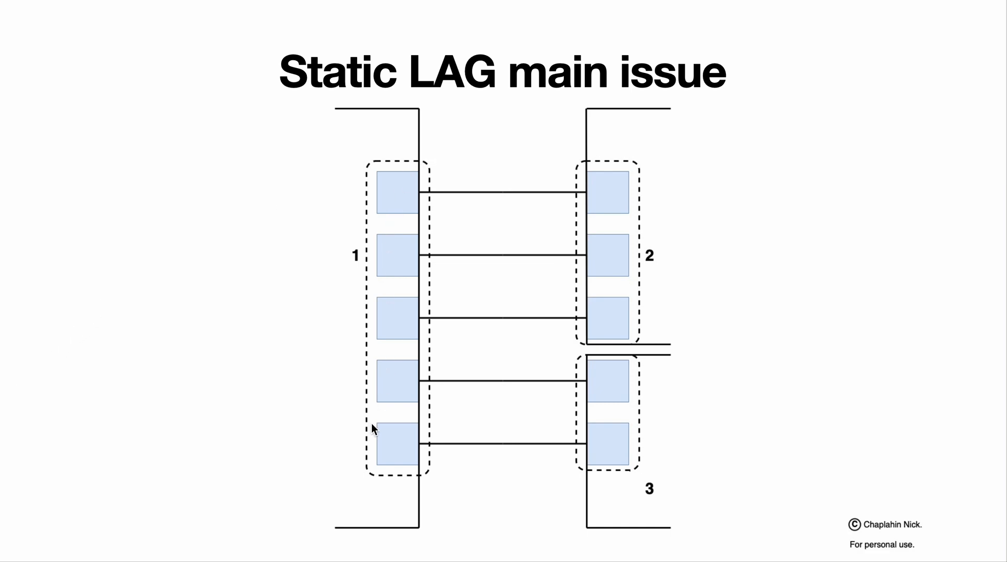
mouse_move(629, 263)
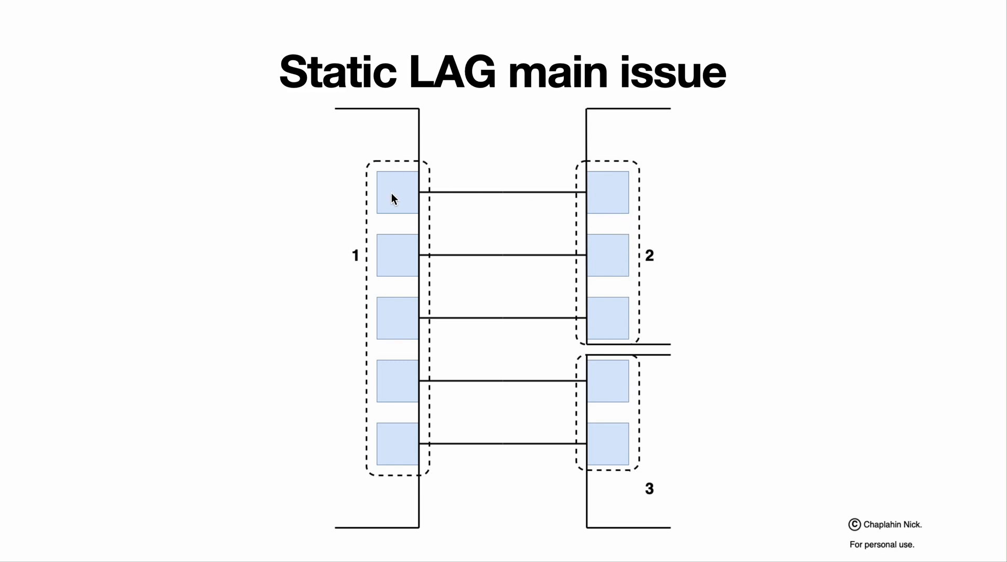
mouse_move(395, 442)
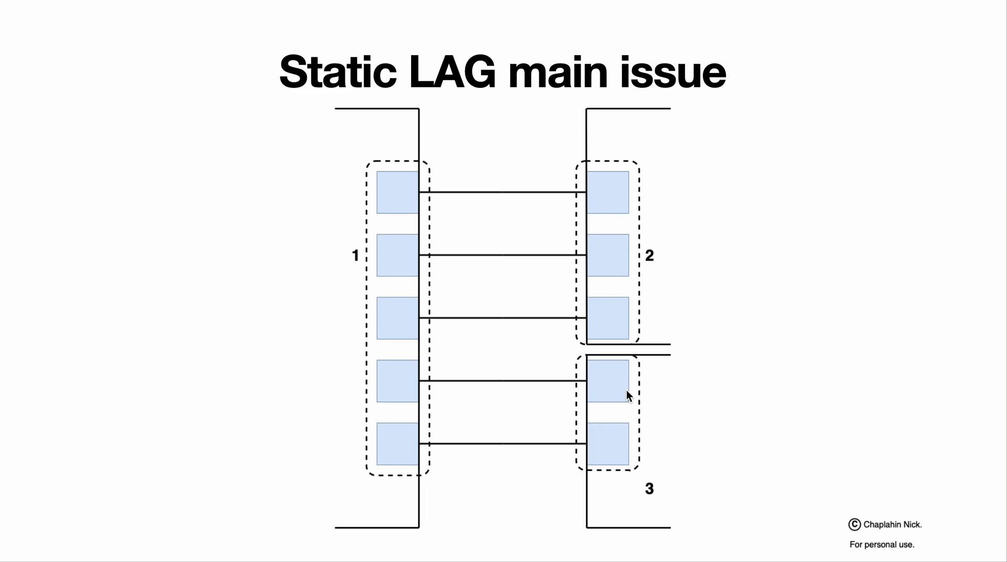
mouse_move(671, 400)
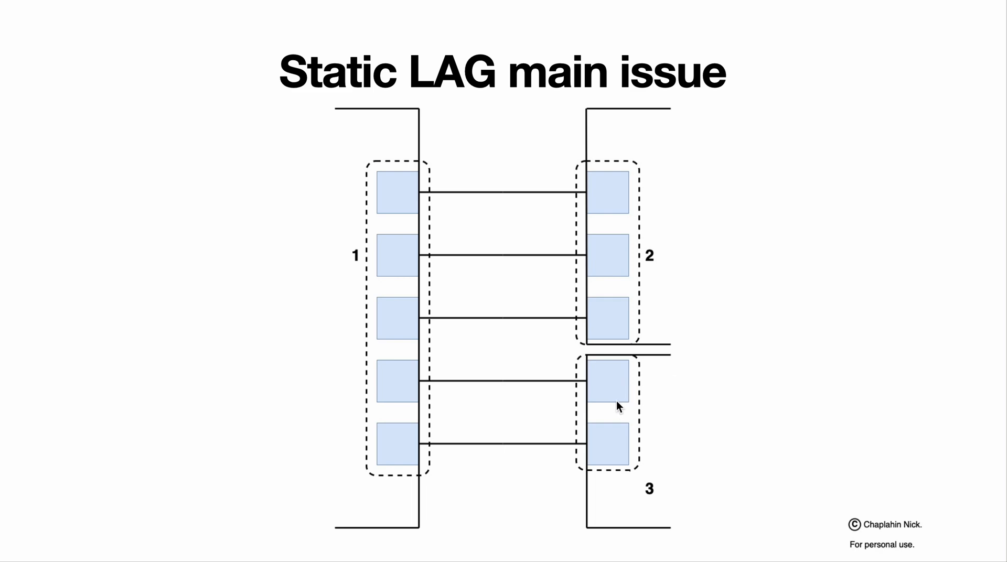
mouse_move(538, 230)
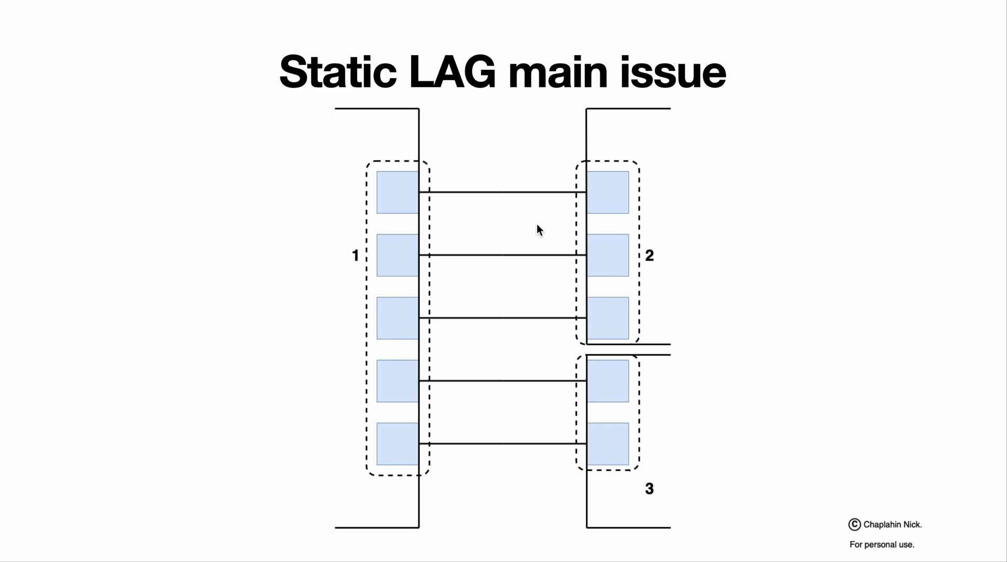
mouse_move(390, 400)
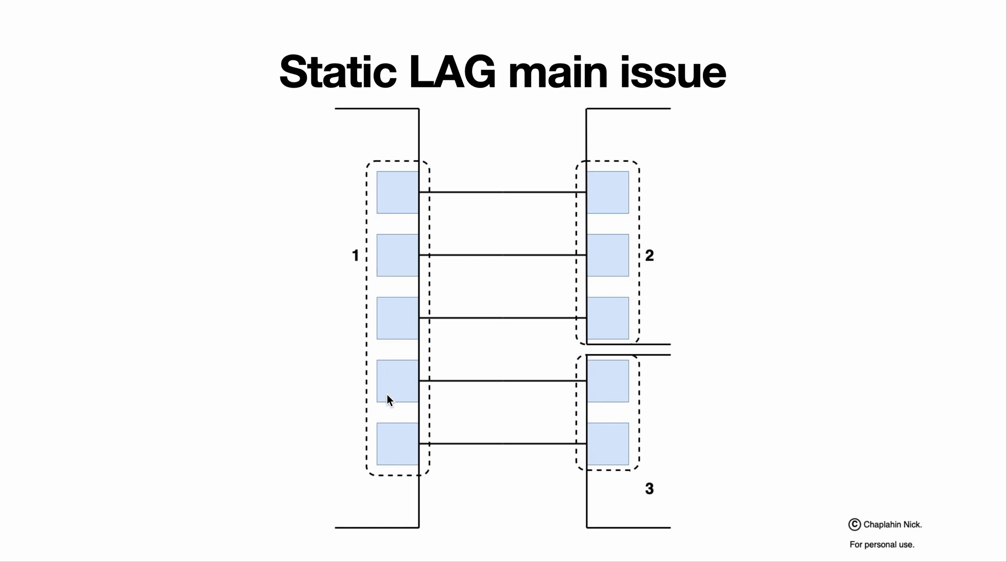
mouse_move(432, 38)
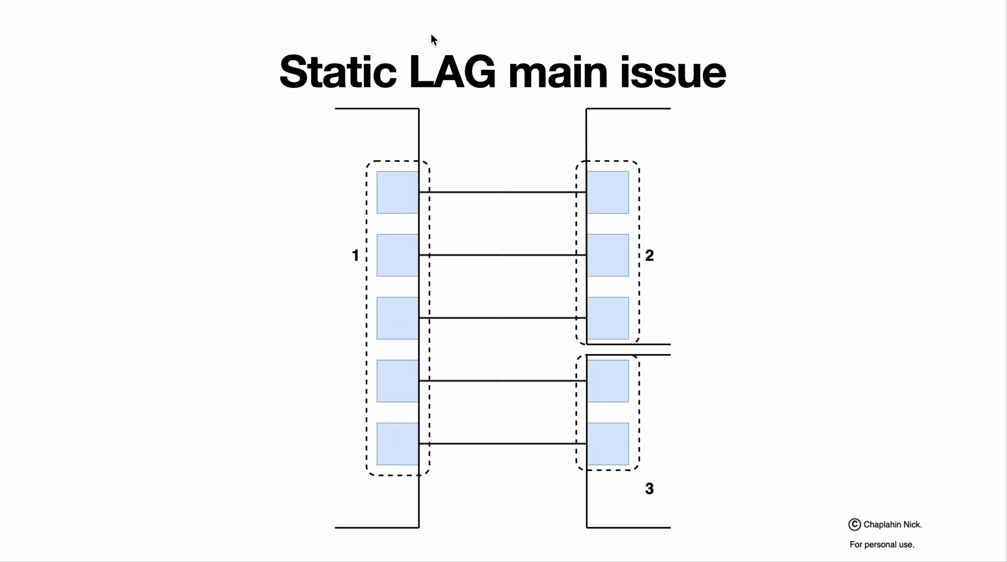
mouse_move(429, 407)
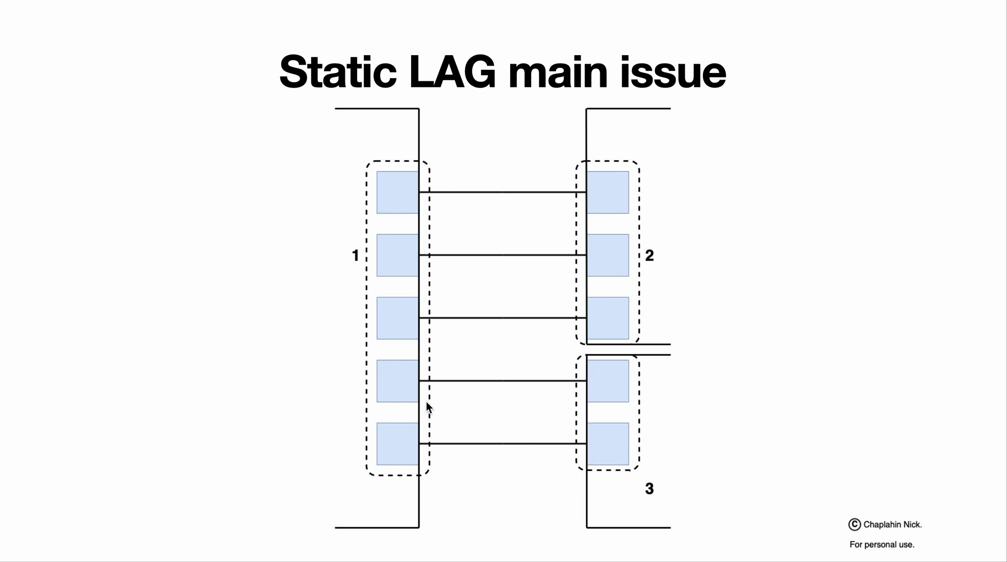
mouse_move(692, 442)
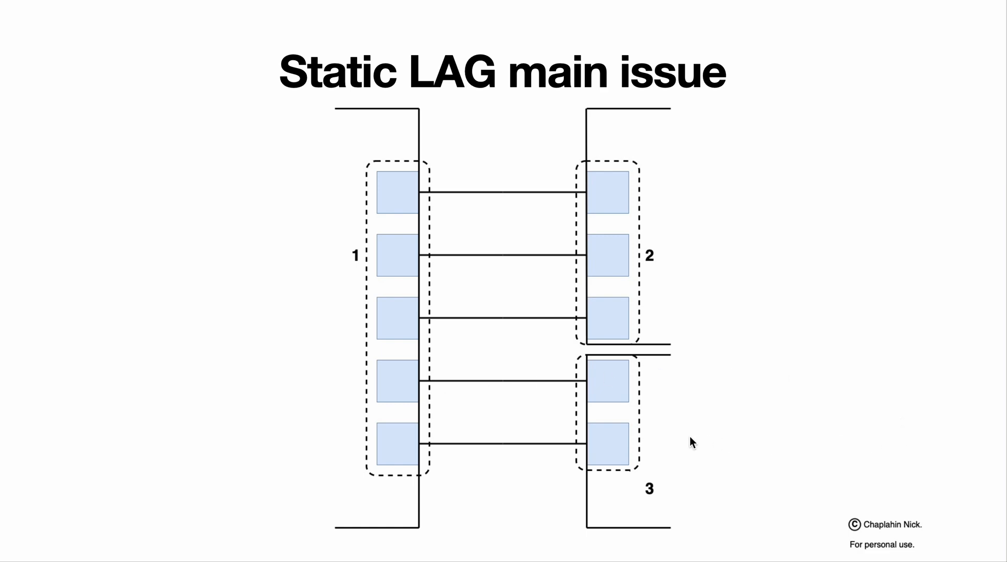
mouse_move(637, 262)
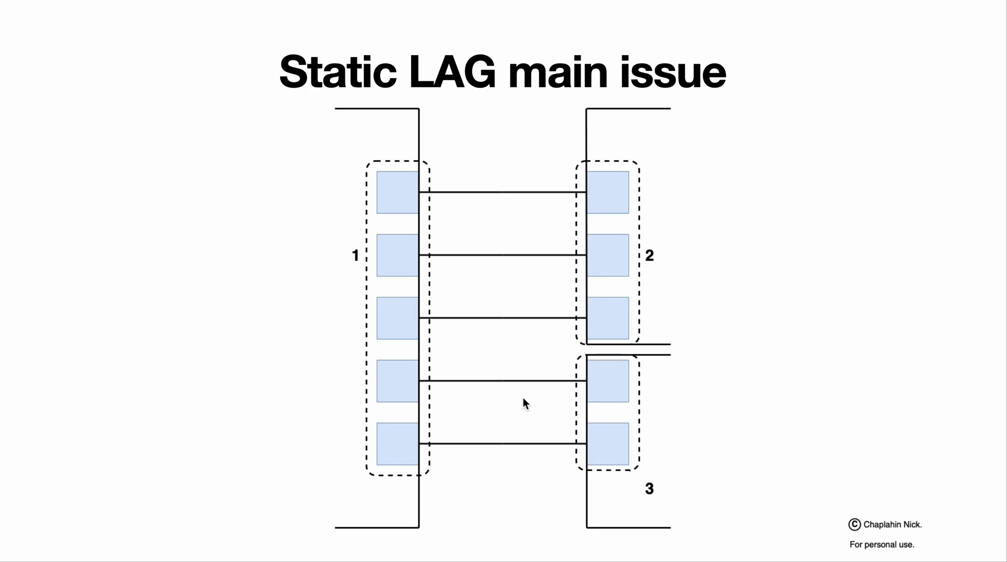
mouse_move(264, 384)
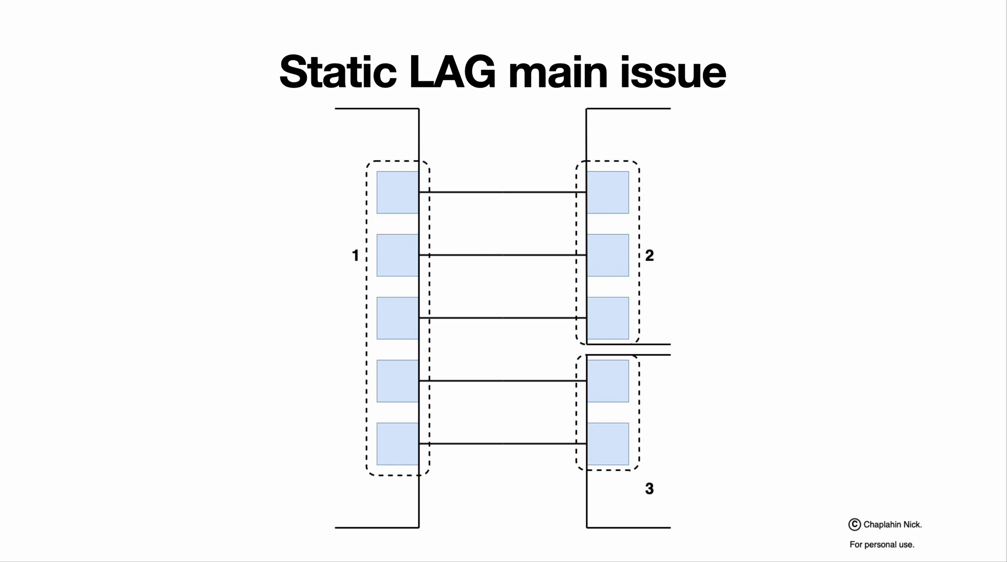
Advance to the 'Dynamic LAG' slide, where all five links run LACP
key(Right)
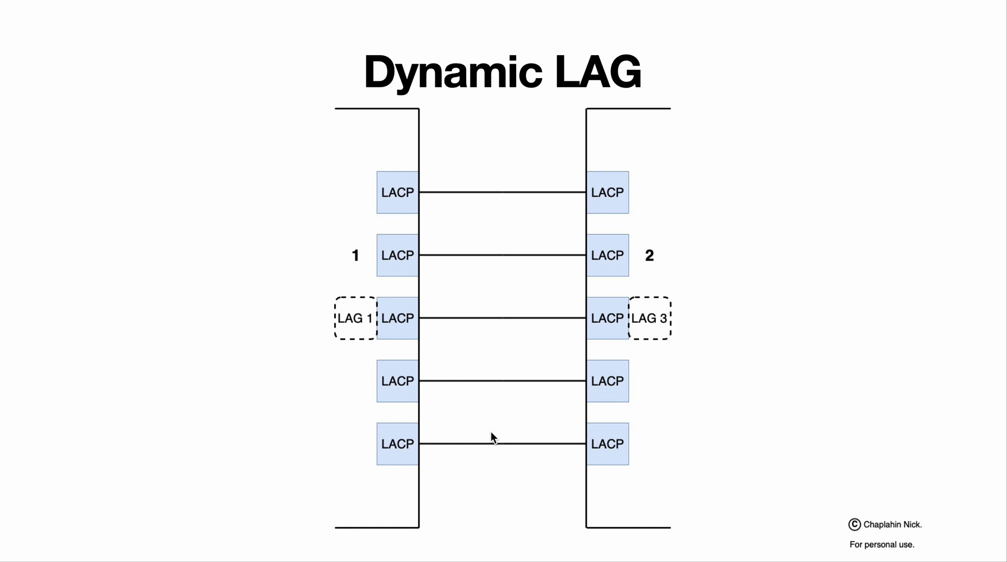
mouse_move(648, 186)
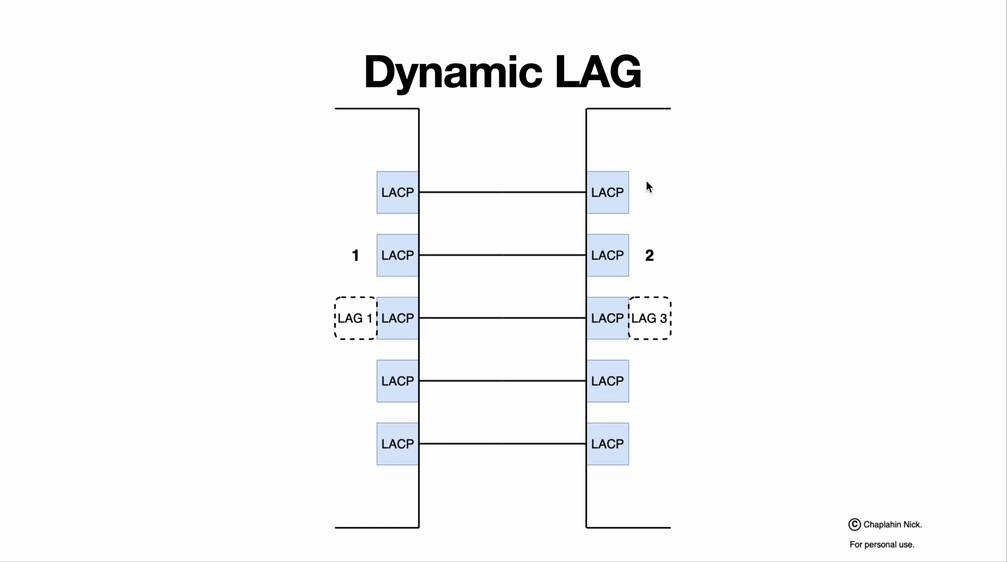
mouse_move(396, 228)
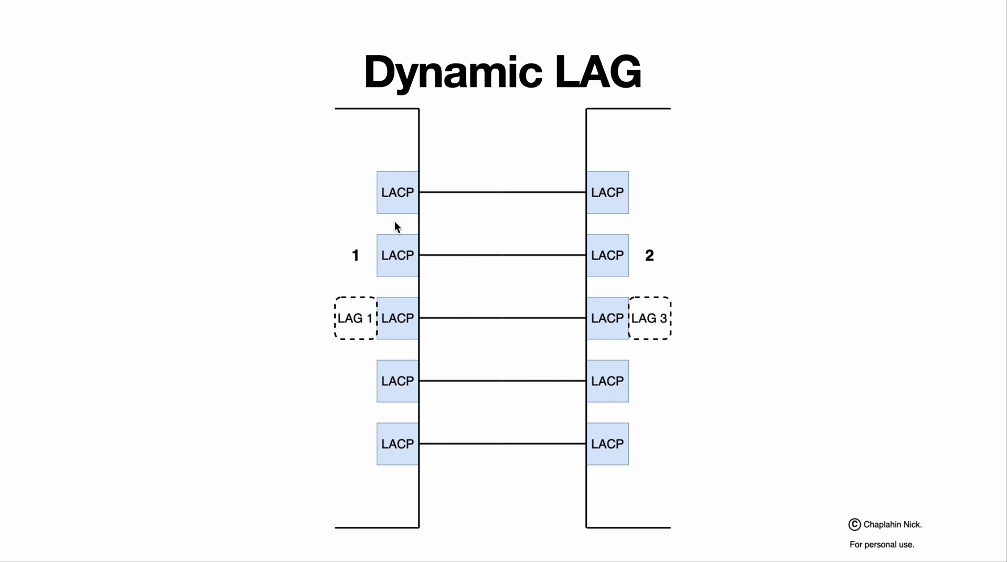
mouse_move(415, 228)
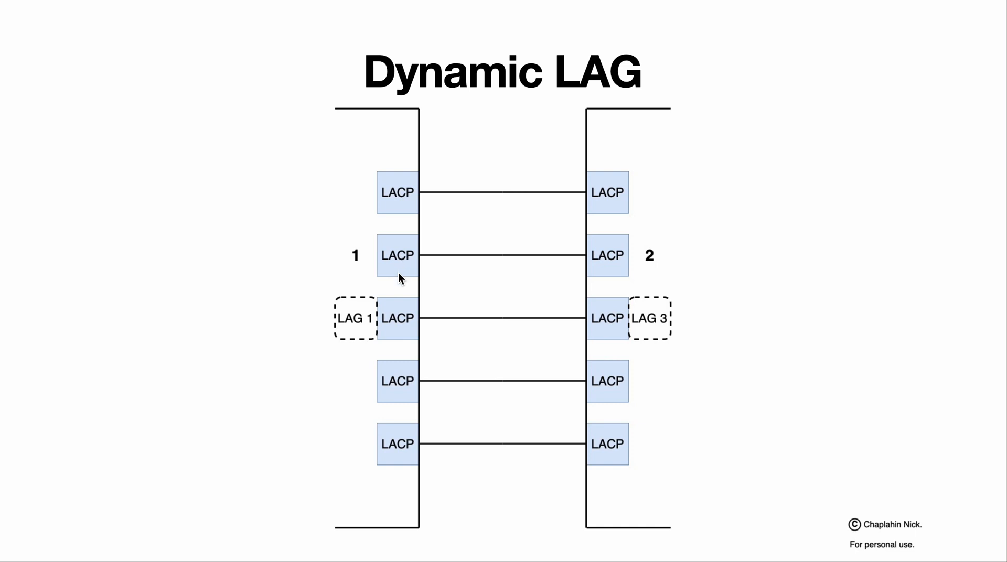
mouse_move(404, 359)
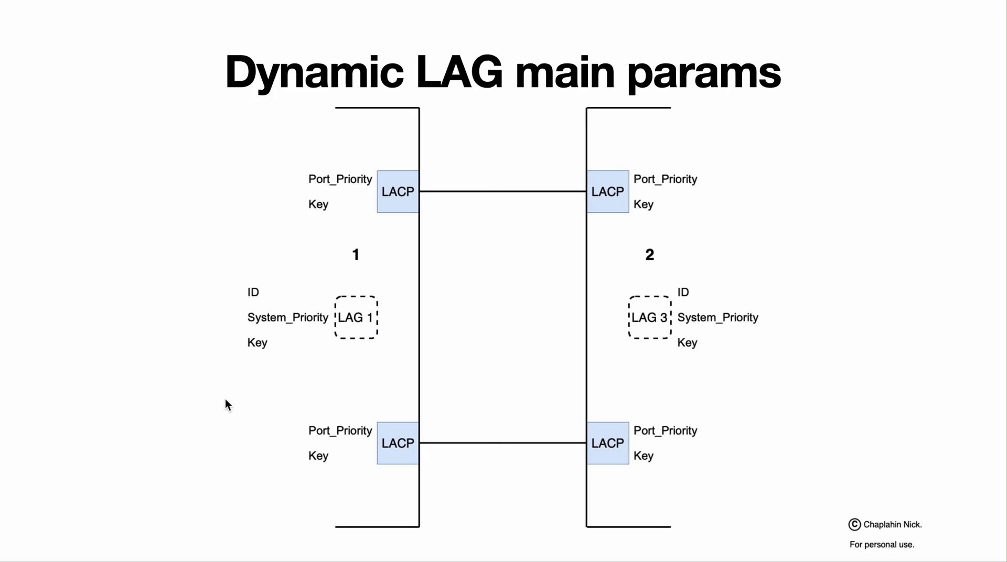
mouse_move(311, 306)
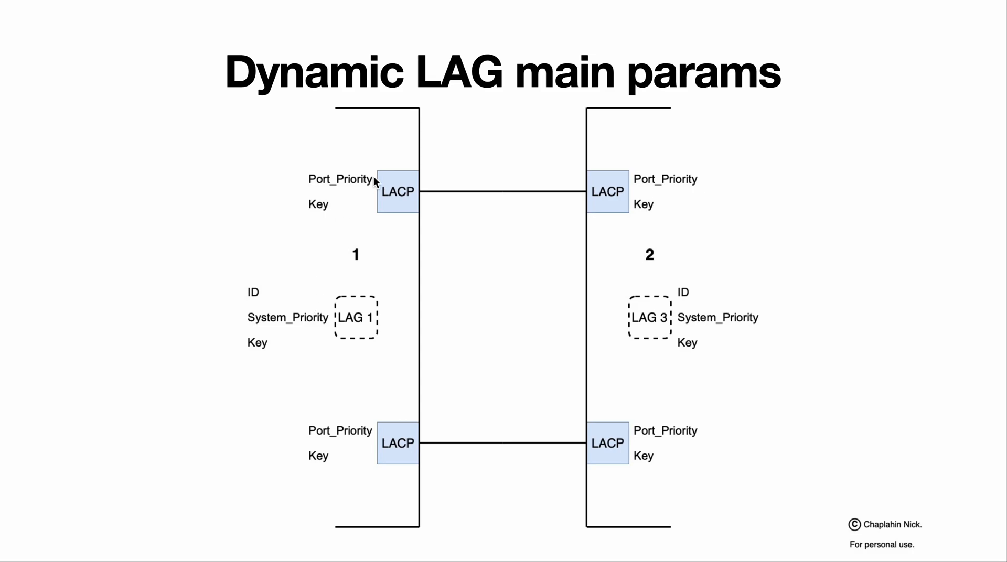
mouse_move(321, 286)
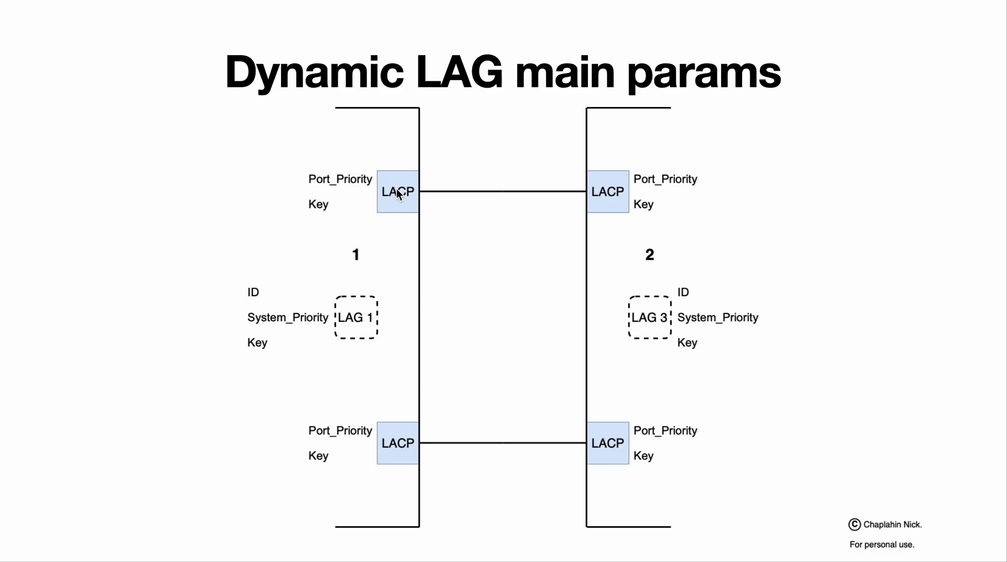
mouse_move(352, 319)
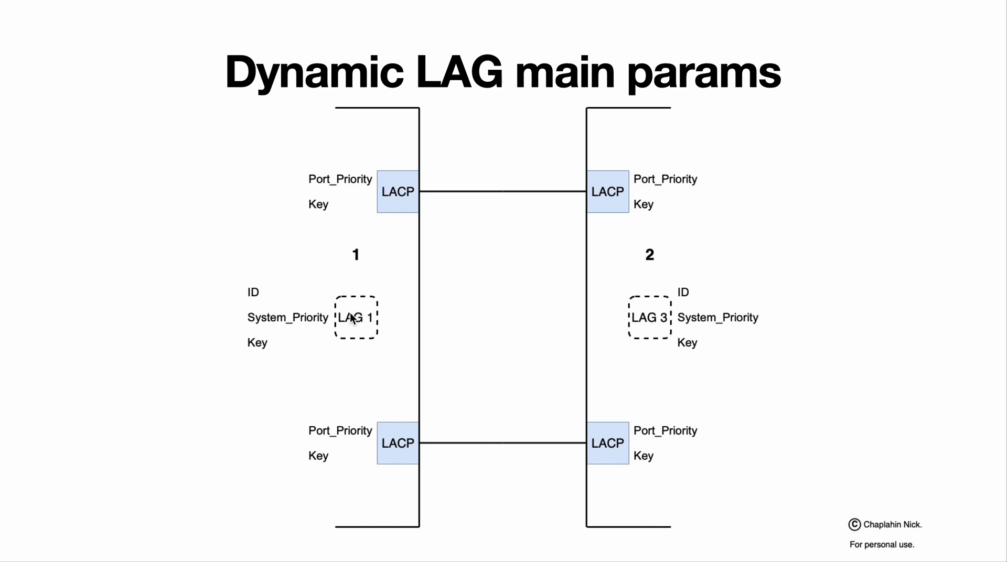
mouse_move(332, 250)
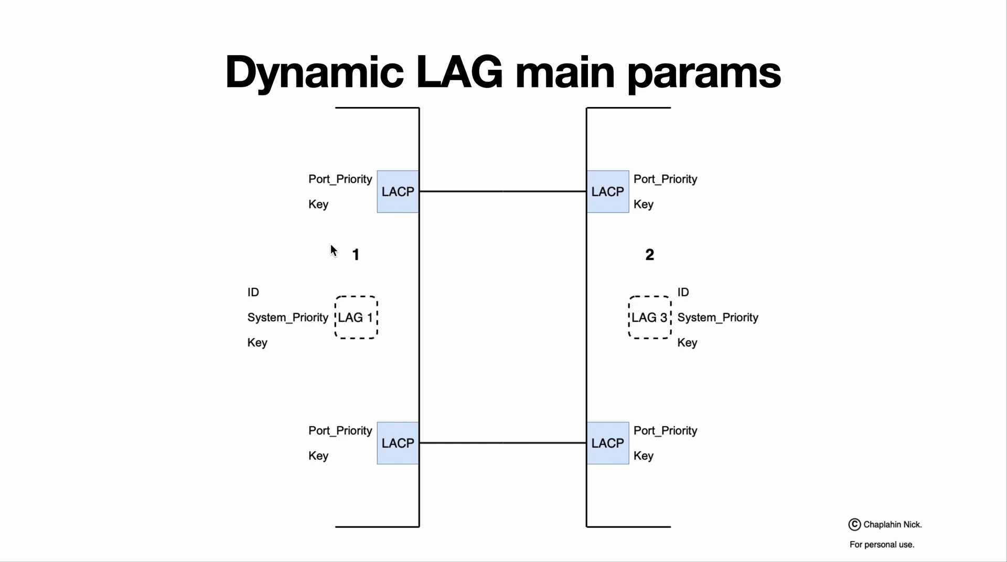
mouse_move(323, 314)
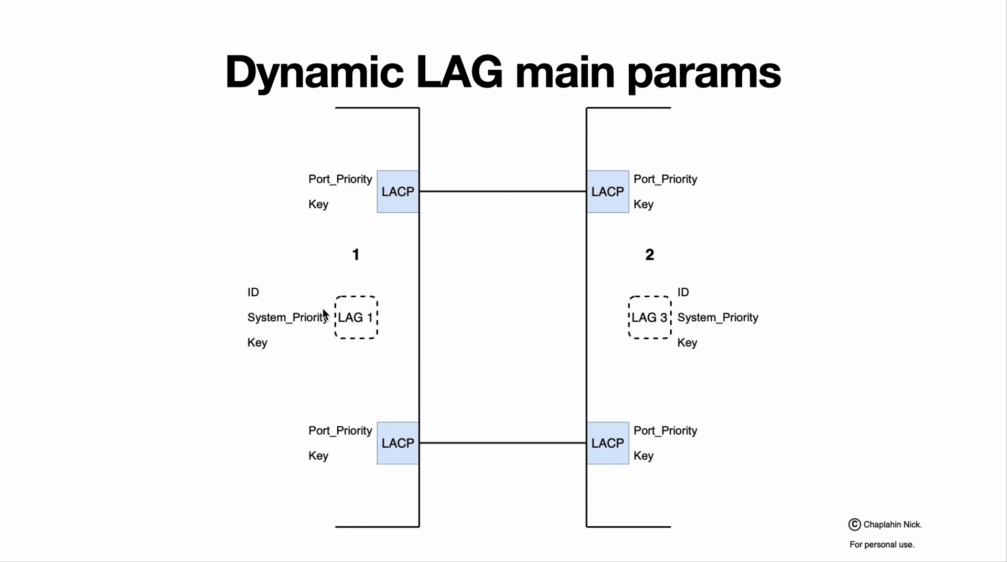
mouse_move(737, 395)
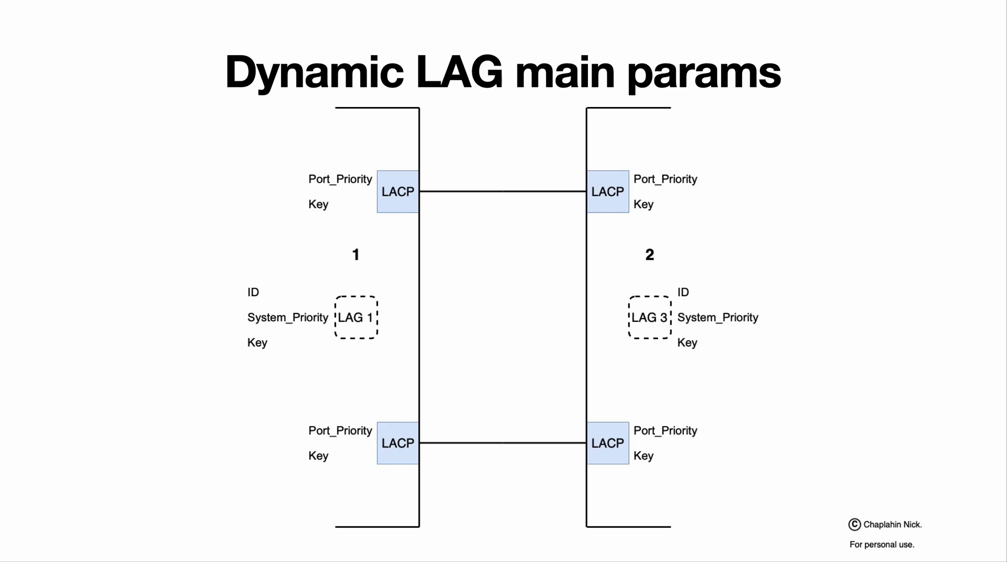
Advance to the 'Protocol. LACP' slide with LAG 1 and LAG 3 exchanging LACP messages
key(Right)
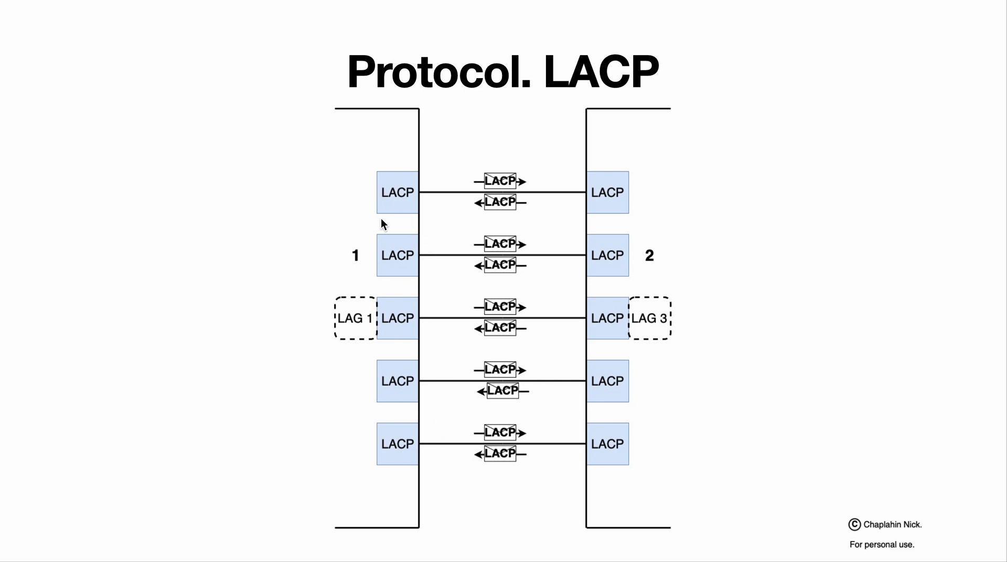
mouse_move(400, 181)
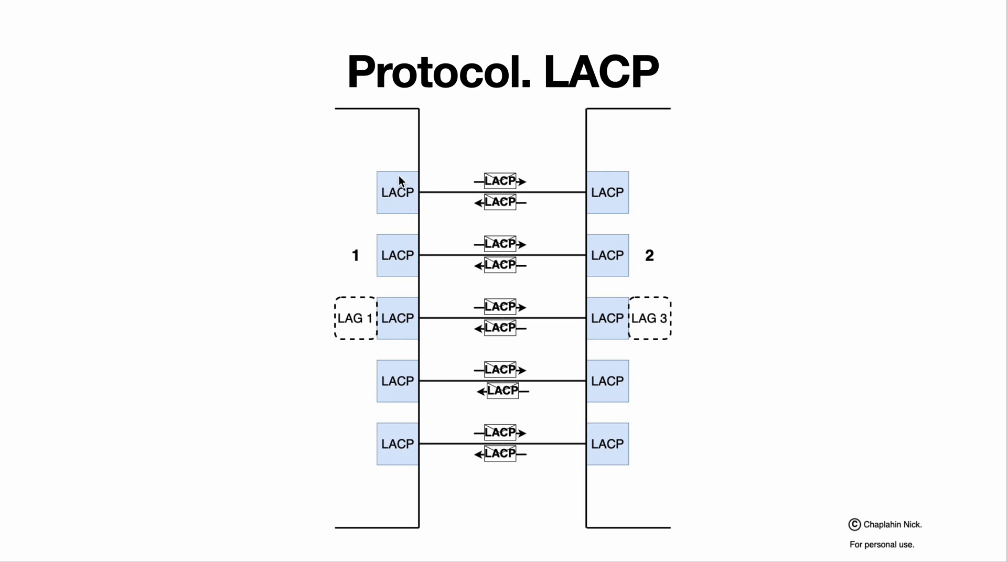
mouse_move(449, 200)
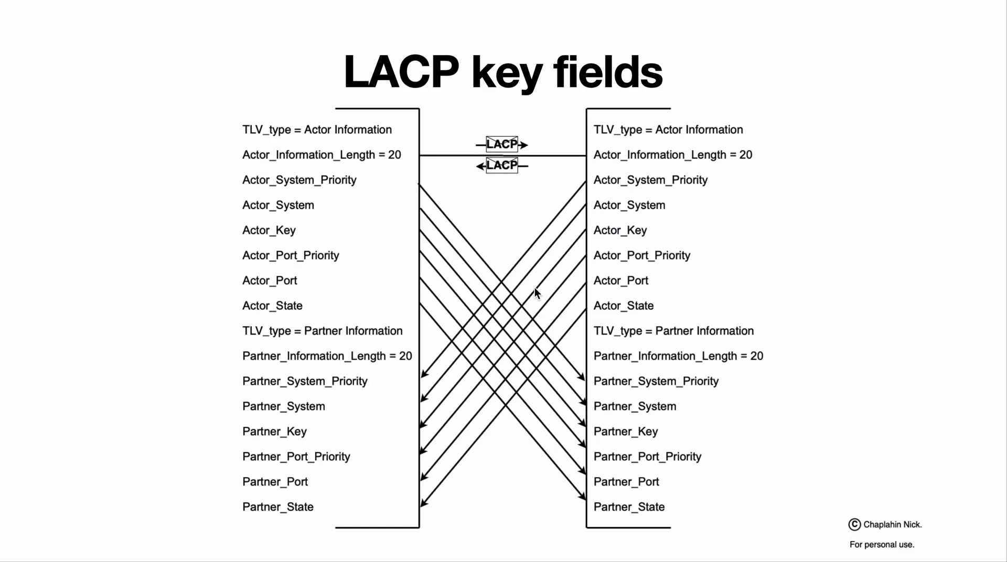
mouse_move(353, 513)
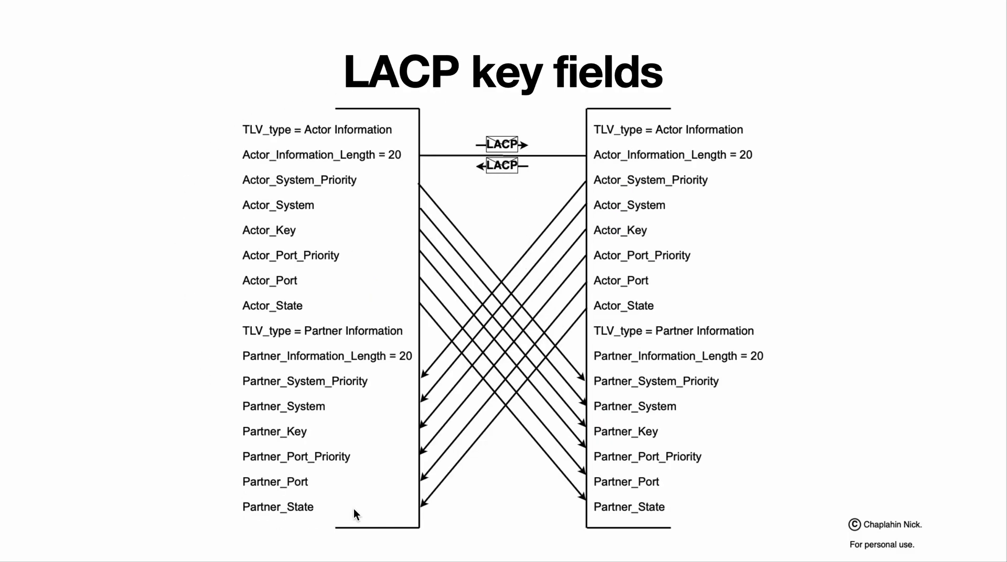
mouse_move(324, 359)
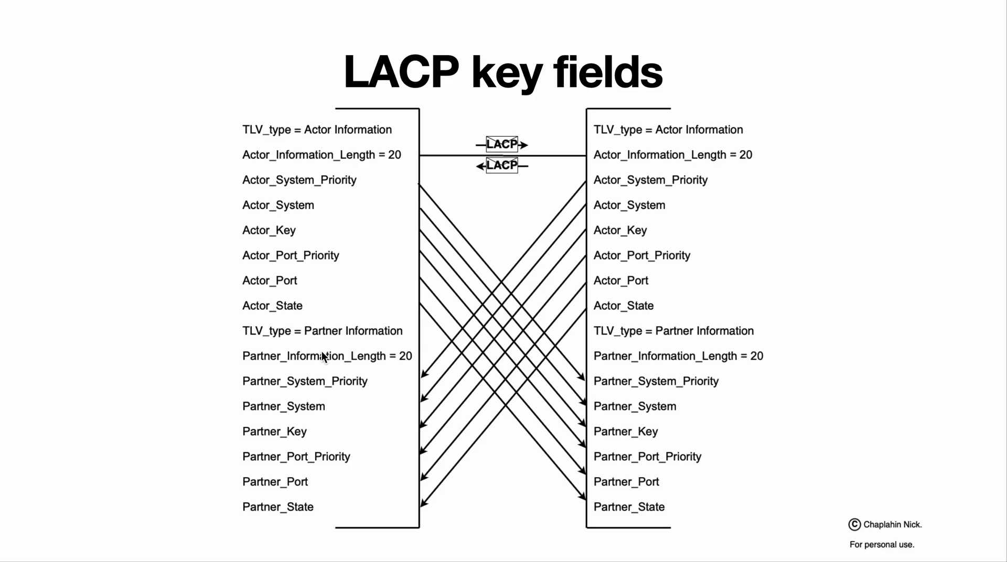
mouse_move(334, 135)
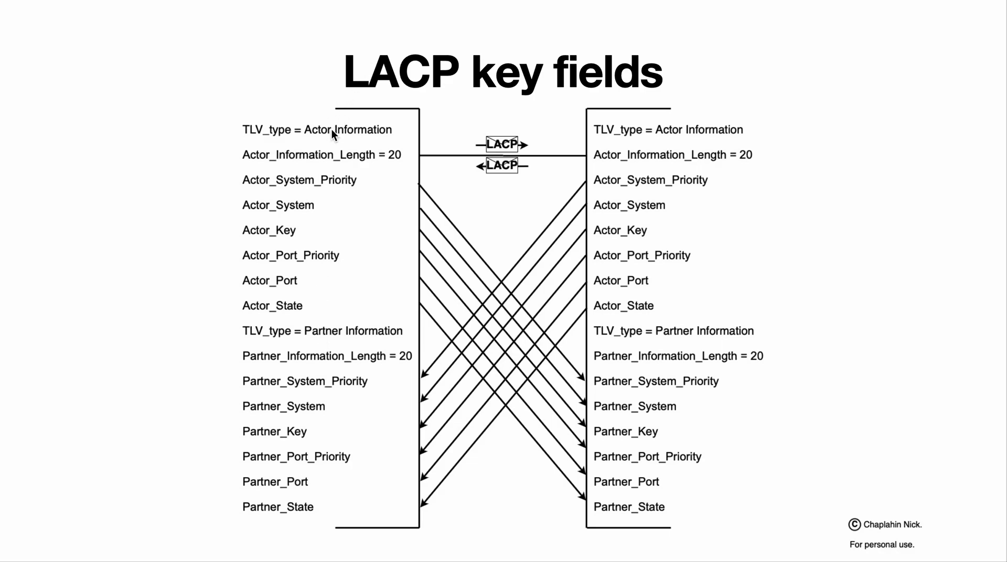
mouse_move(335, 333)
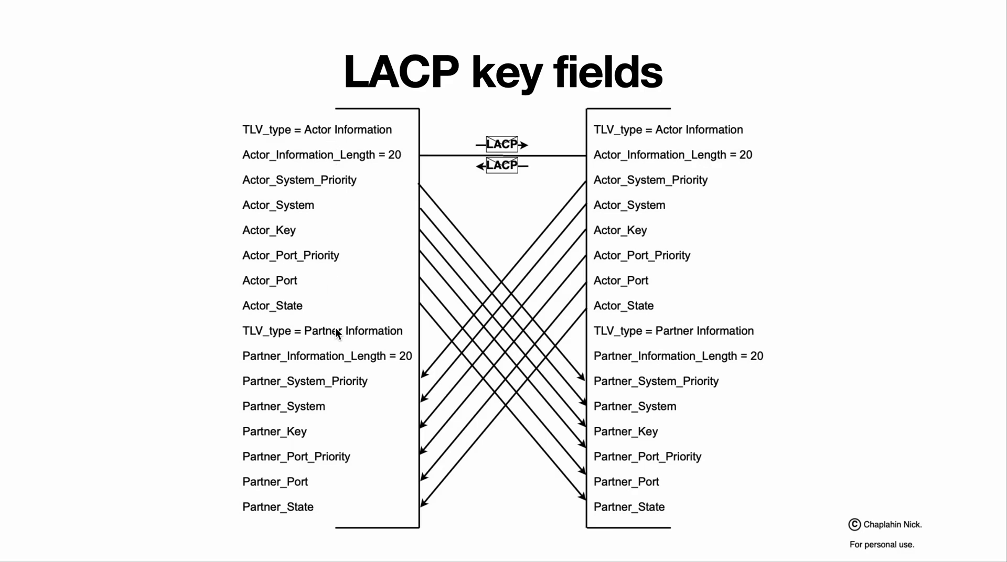
mouse_move(341, 348)
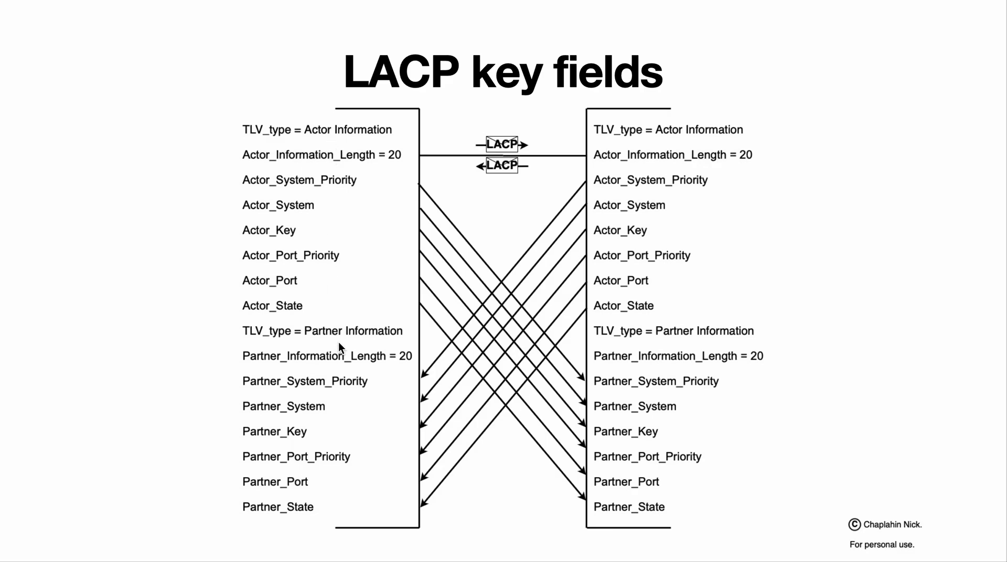
mouse_move(680, 370)
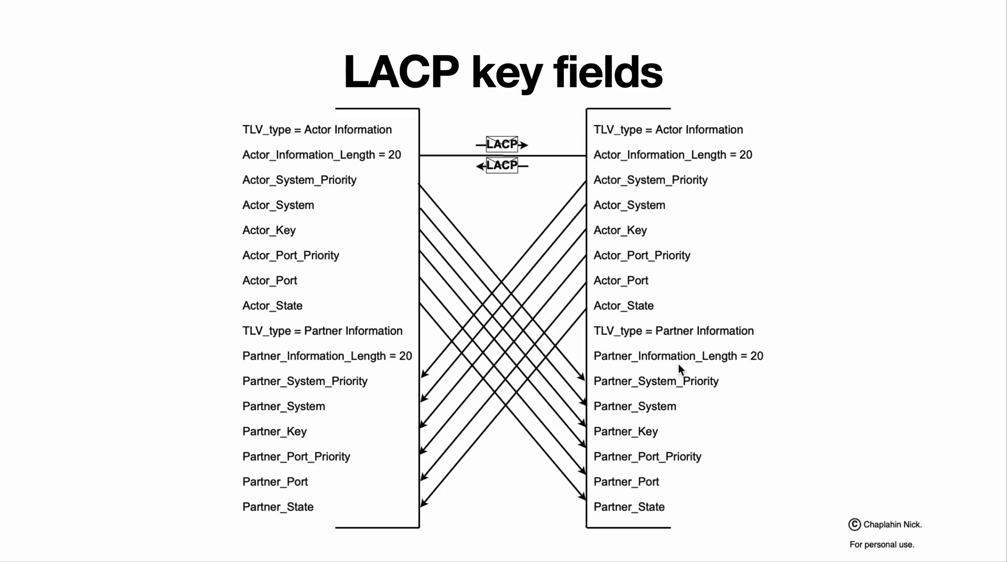
mouse_move(383, 125)
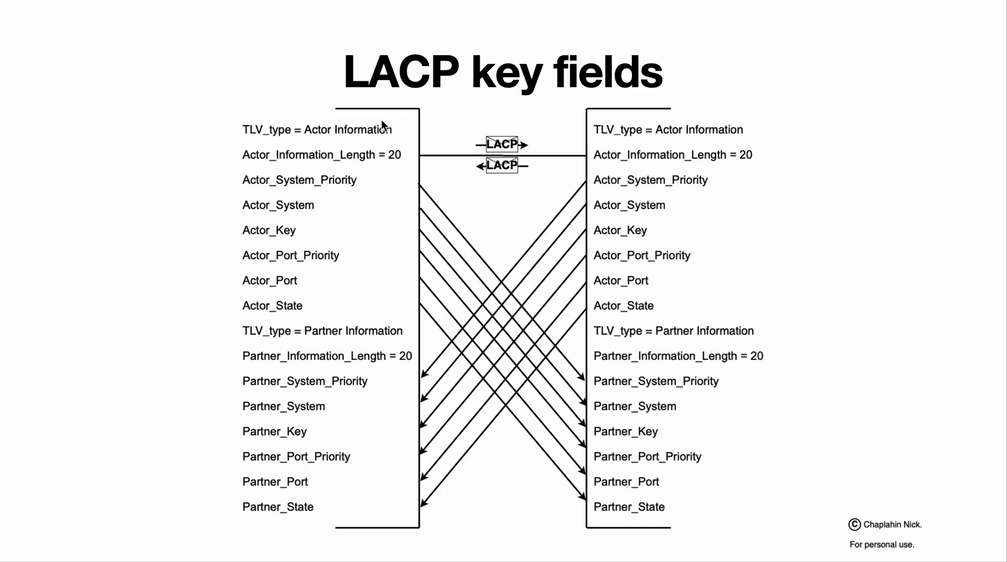
mouse_move(283, 240)
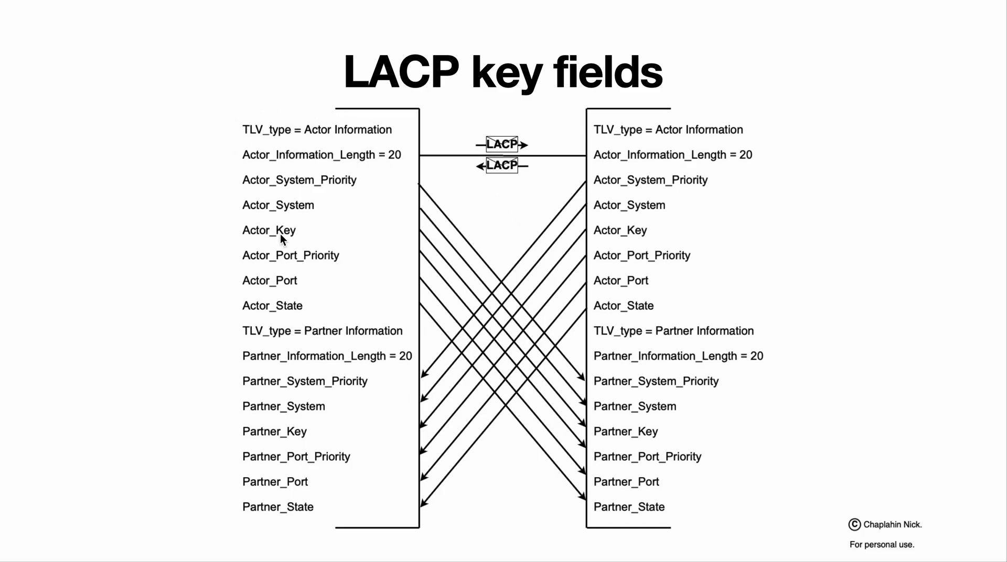
mouse_move(628, 186)
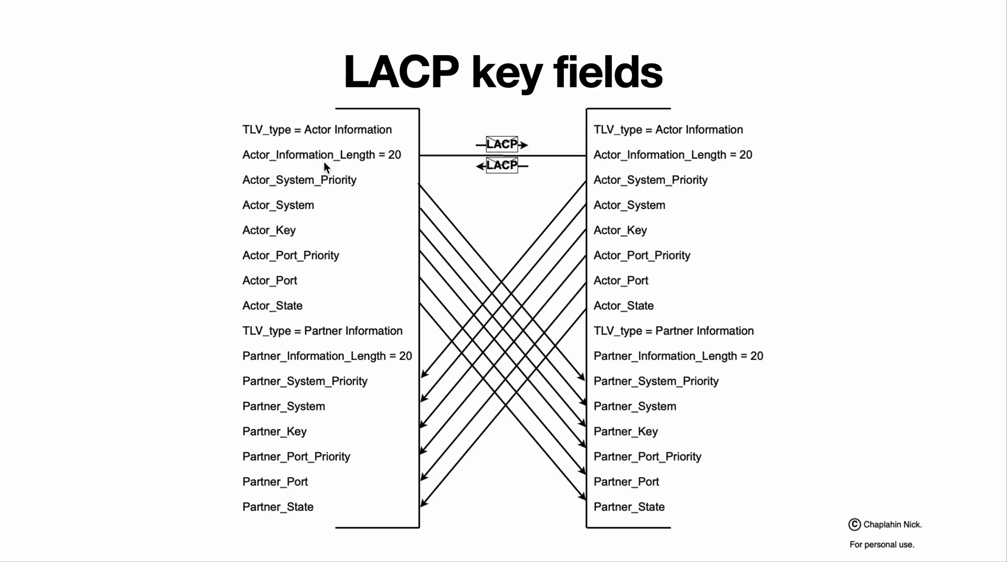
mouse_move(277, 273)
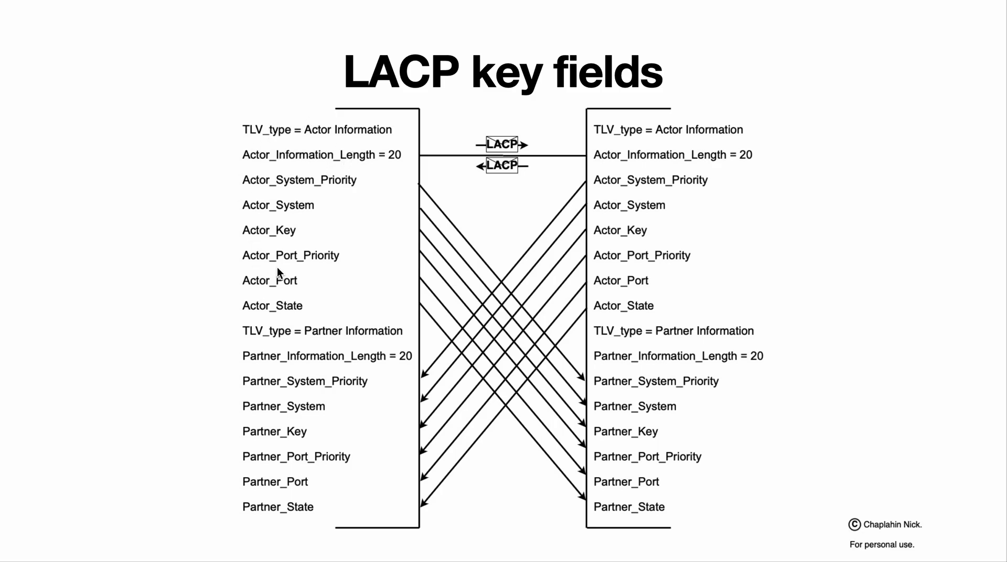
mouse_move(347, 160)
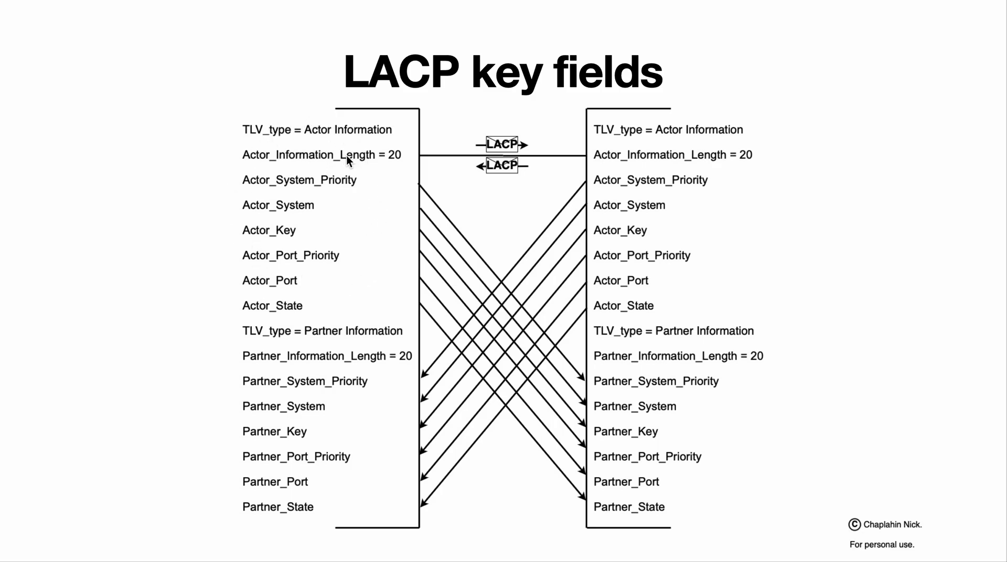
mouse_move(716, 388)
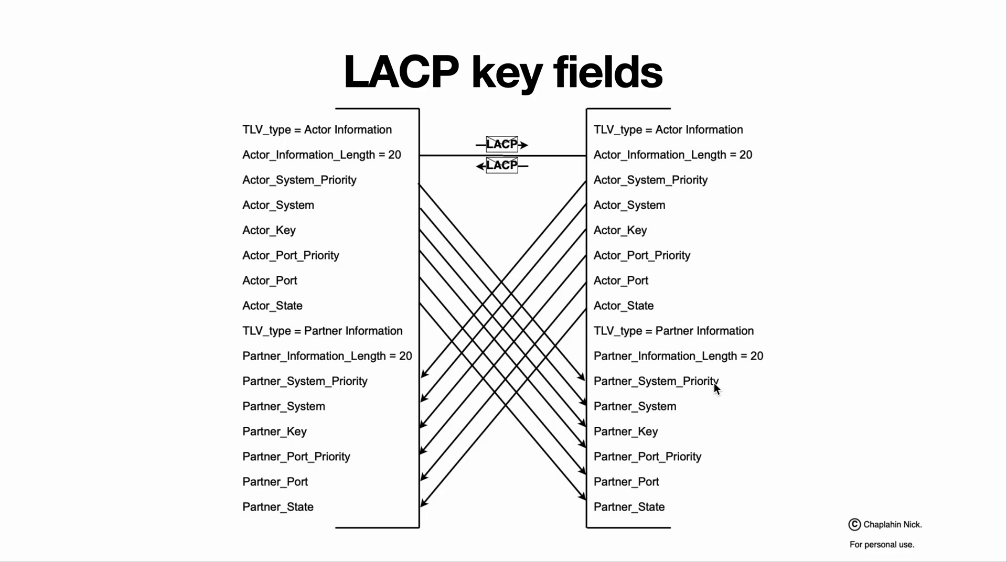
mouse_move(654, 439)
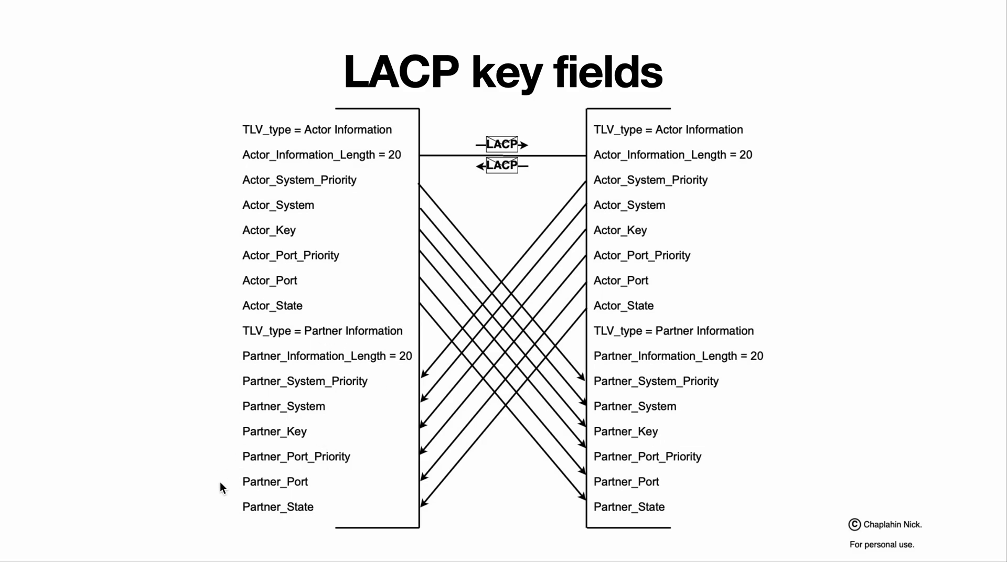
mouse_move(635, 203)
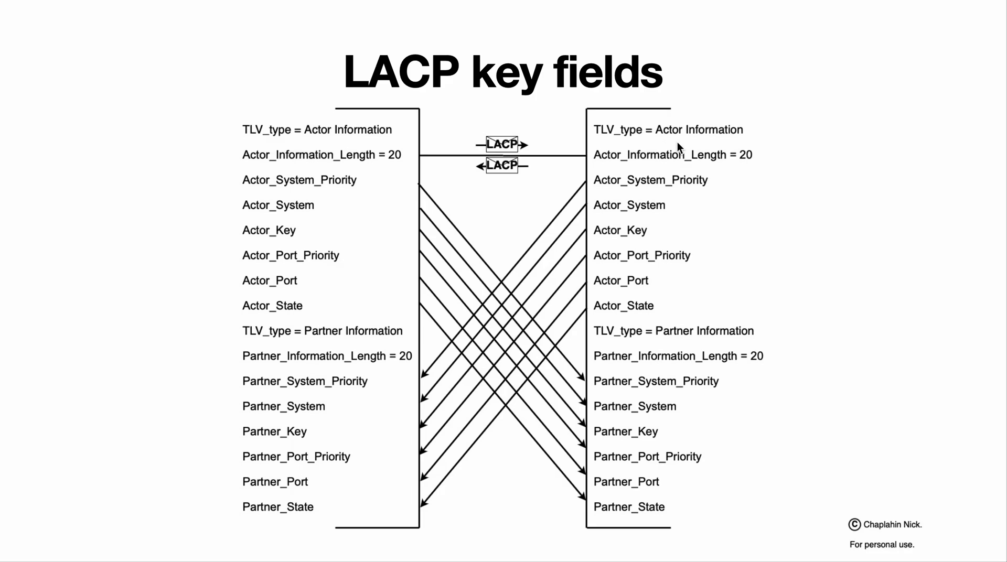
mouse_move(664, 148)
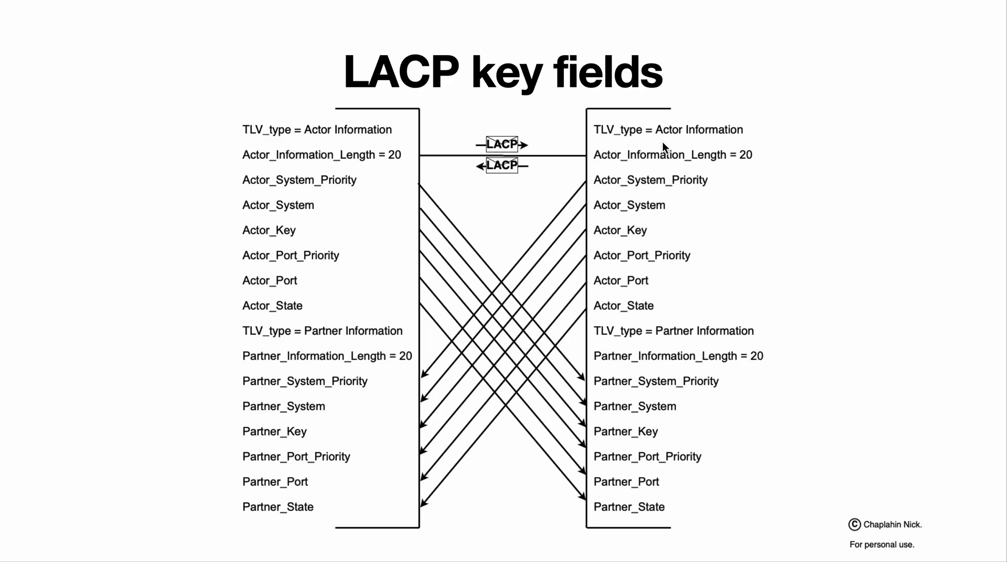
mouse_move(255, 471)
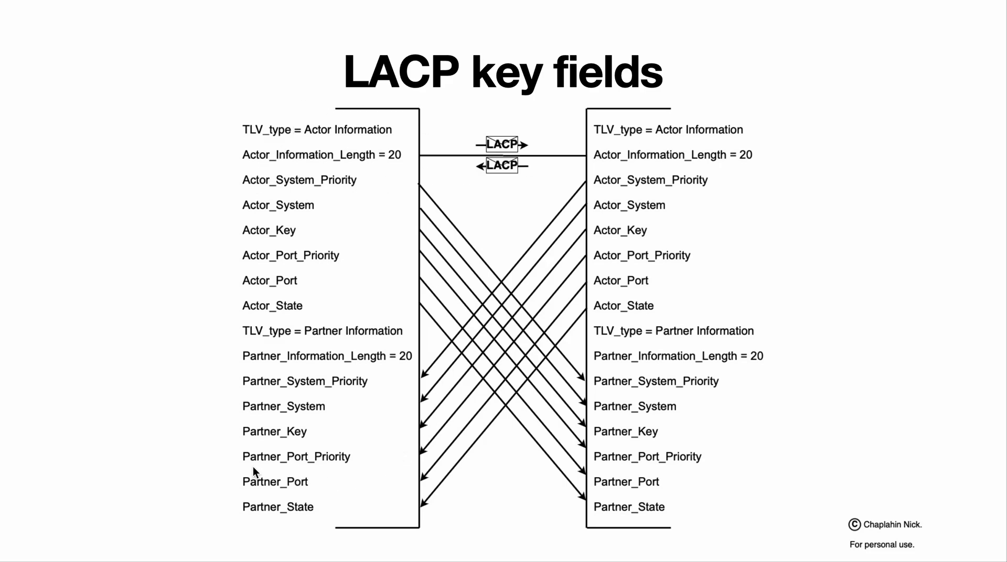
mouse_move(647, 331)
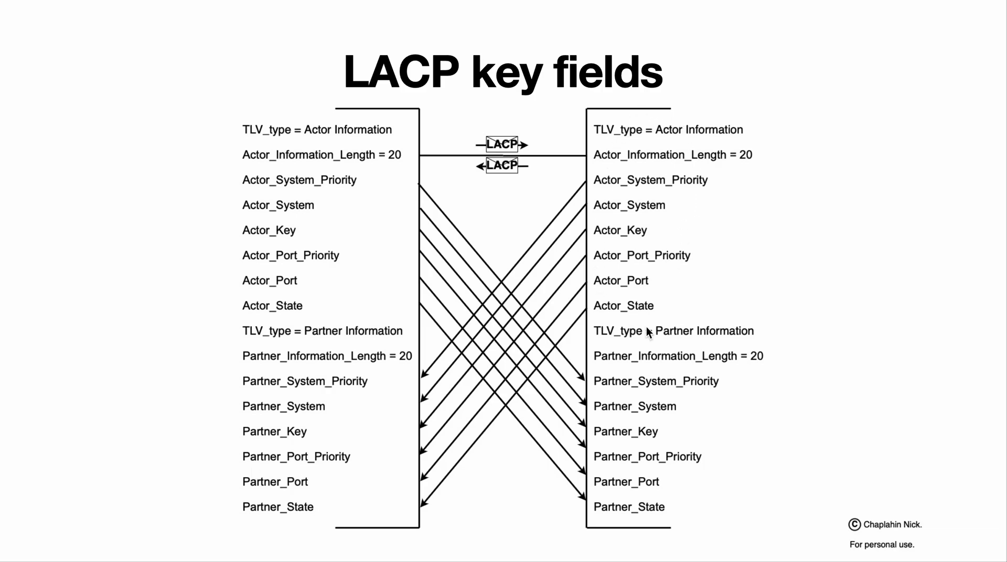
mouse_move(729, 222)
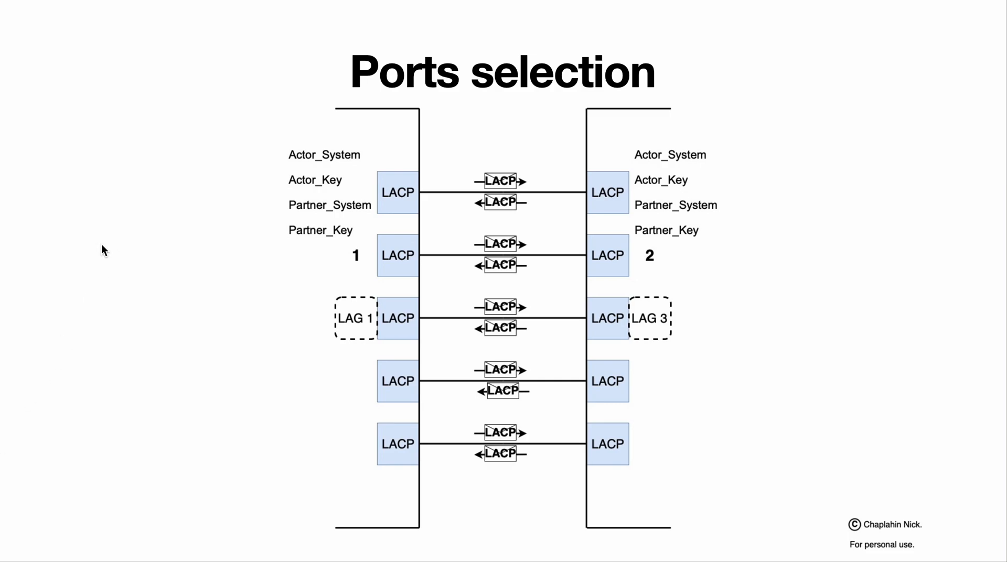
mouse_move(277, 214)
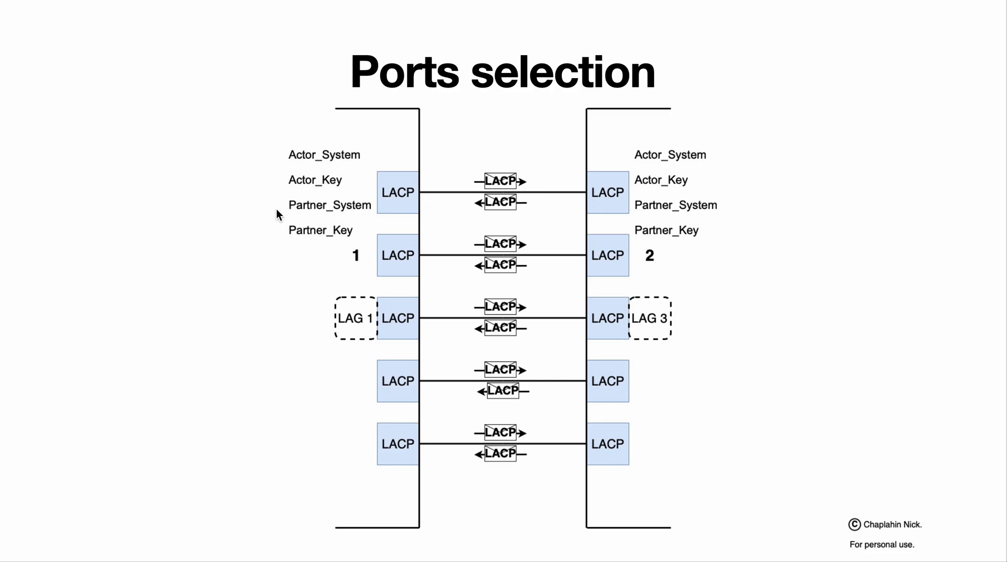
mouse_move(323, 162)
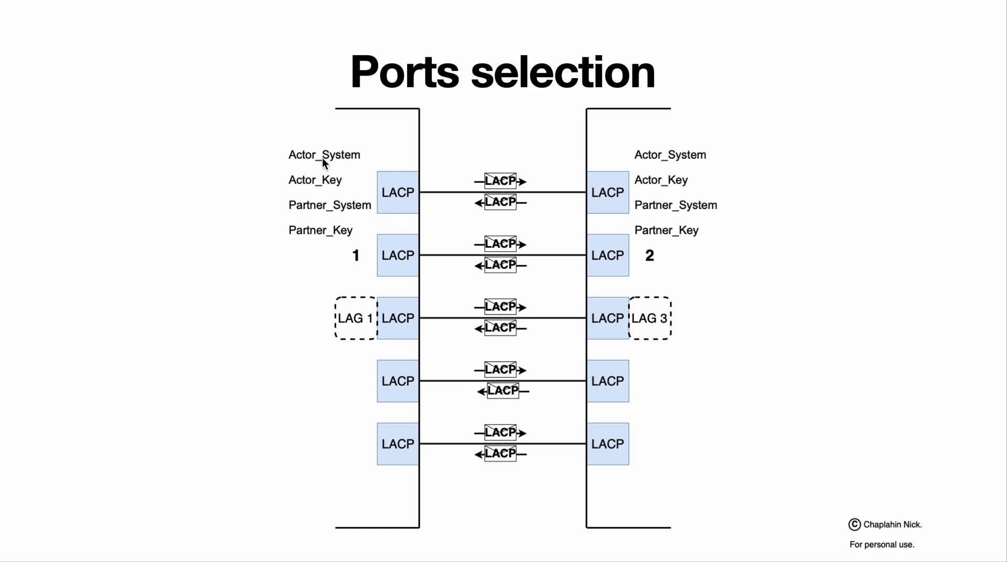
mouse_move(308, 213)
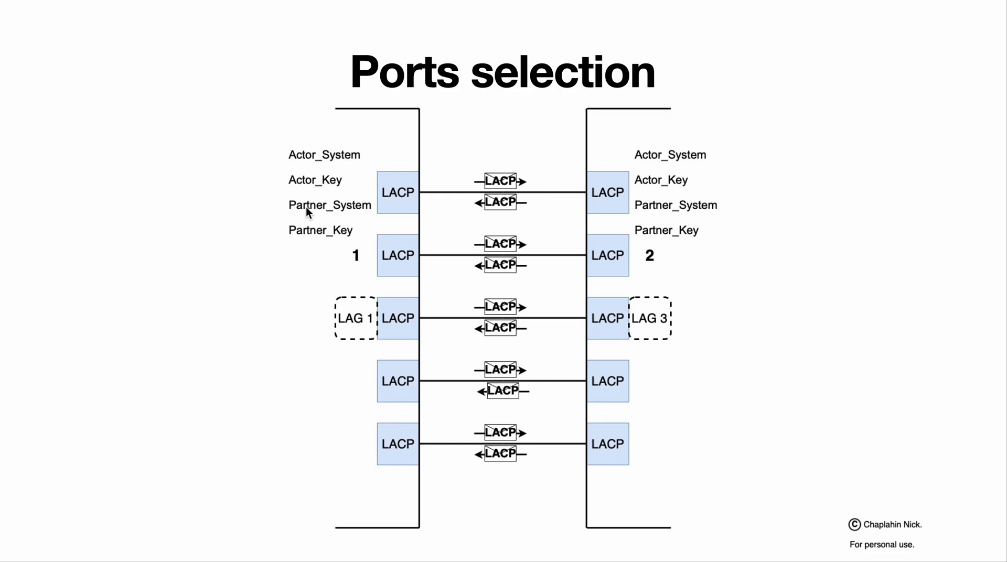
mouse_move(306, 237)
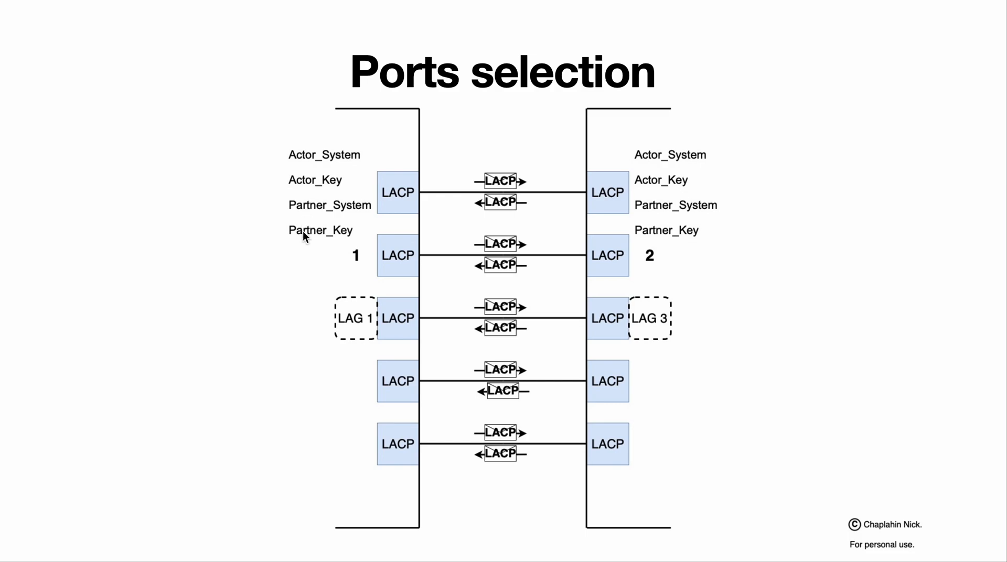
mouse_move(393, 179)
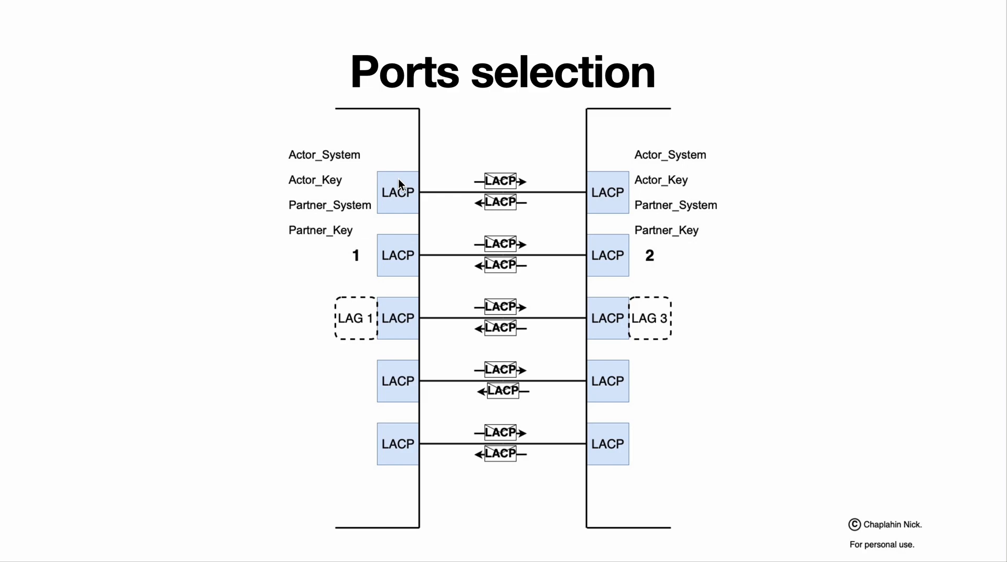
mouse_move(354, 317)
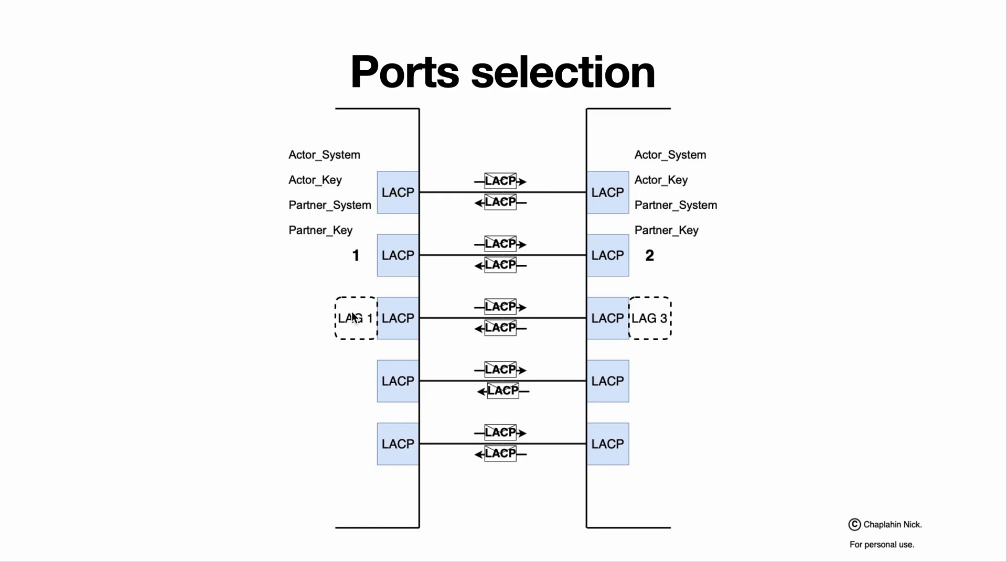
mouse_move(491, 230)
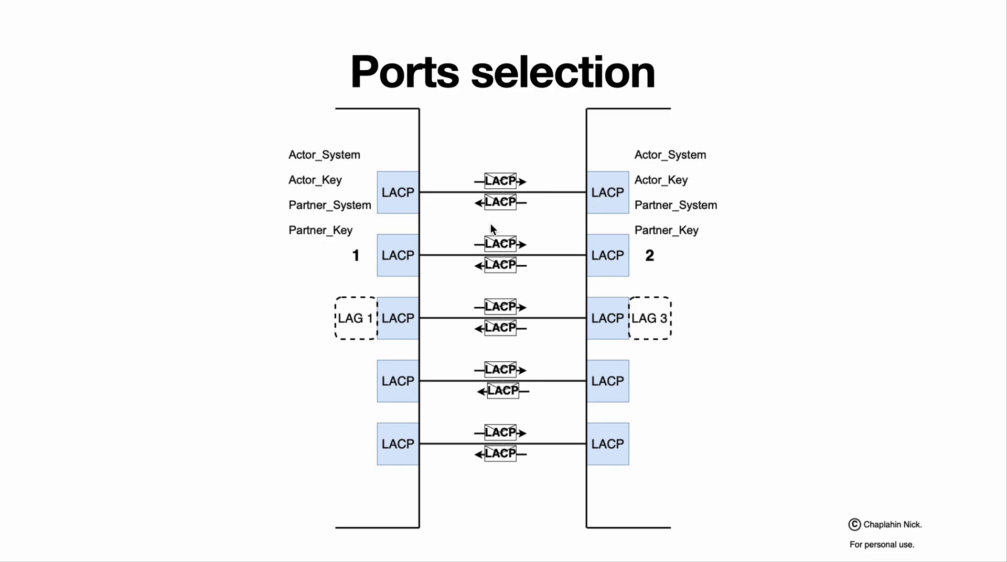
mouse_move(609, 191)
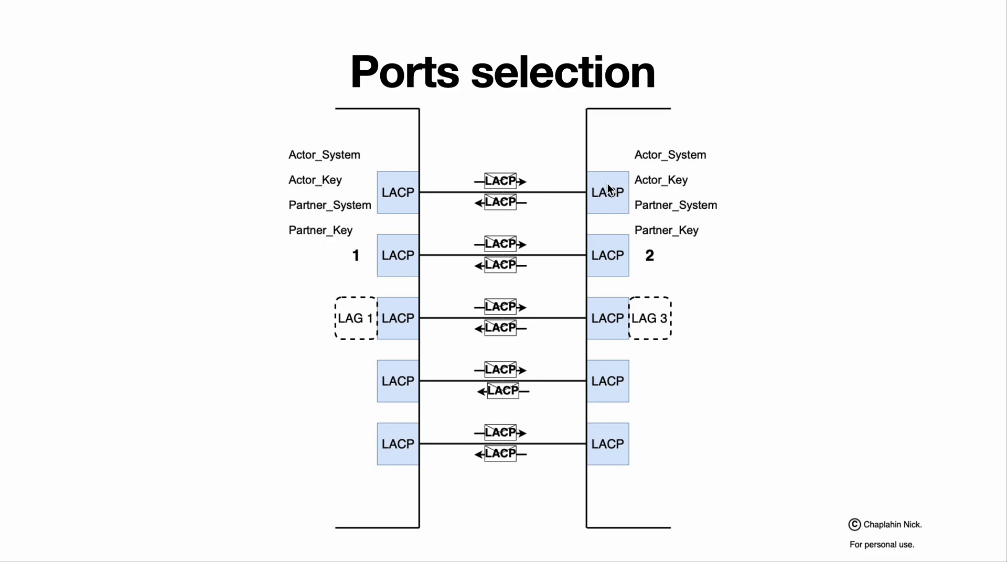
mouse_move(670, 182)
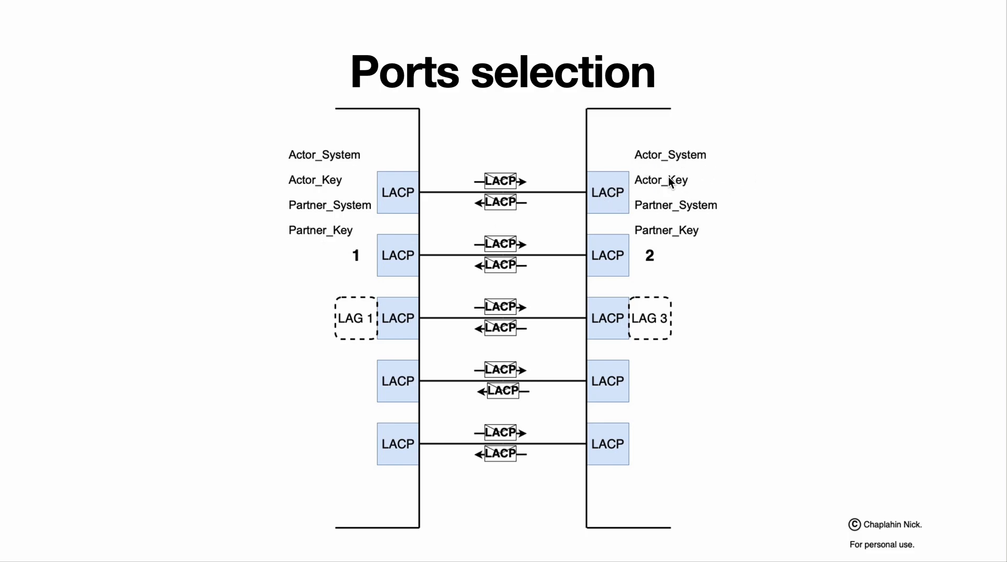
mouse_move(225, 314)
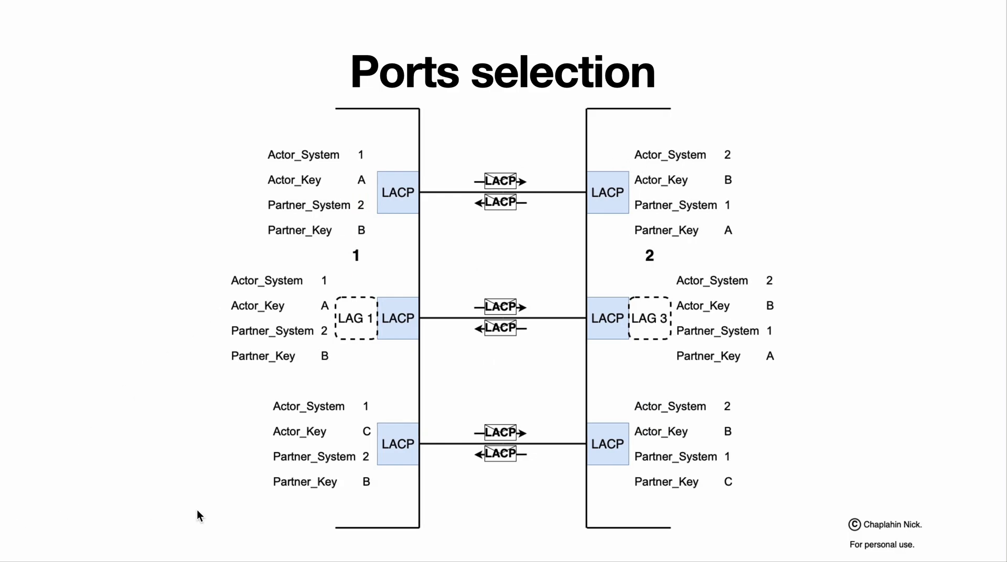
mouse_move(368, 191)
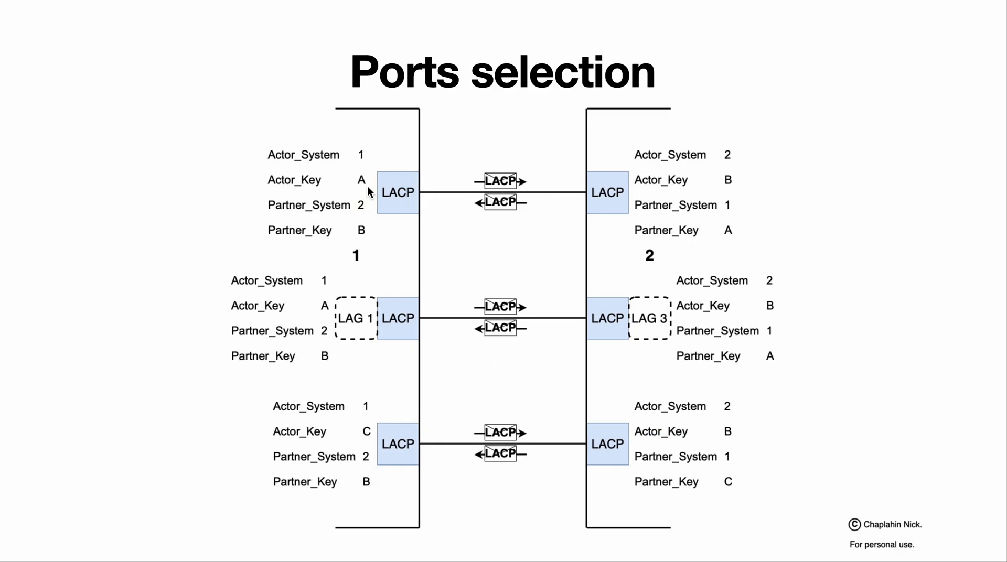
mouse_move(334, 191)
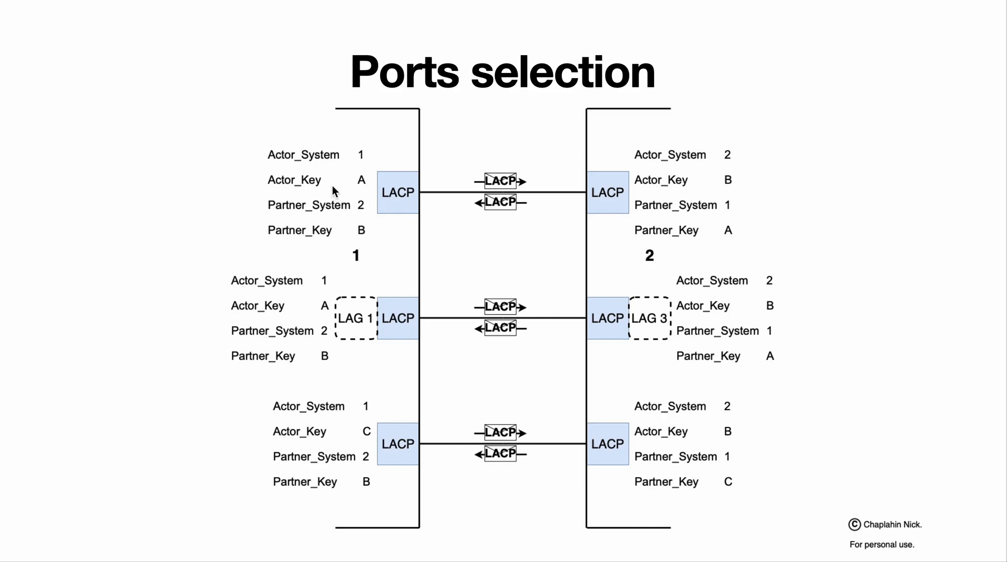
mouse_move(261, 152)
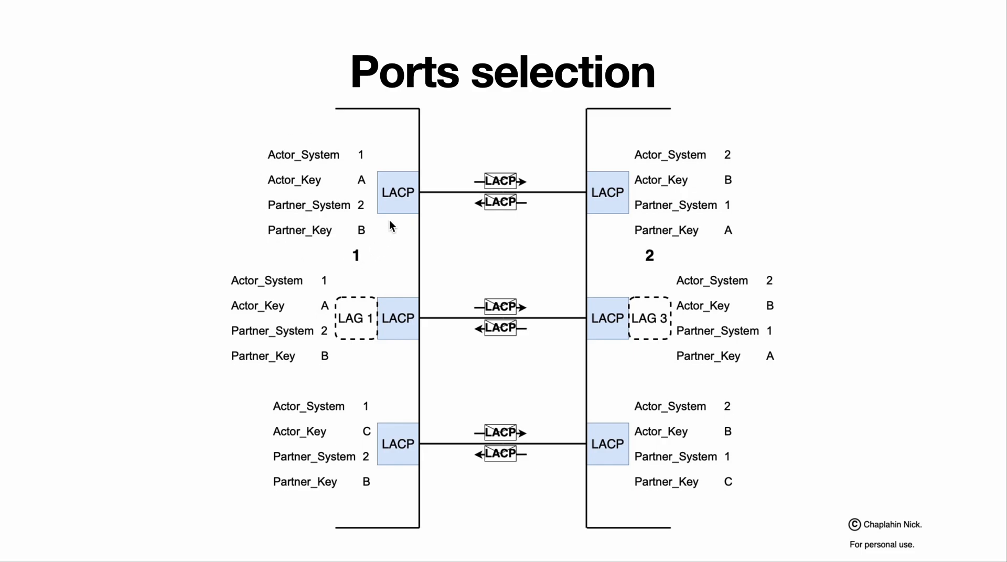
mouse_move(366, 176)
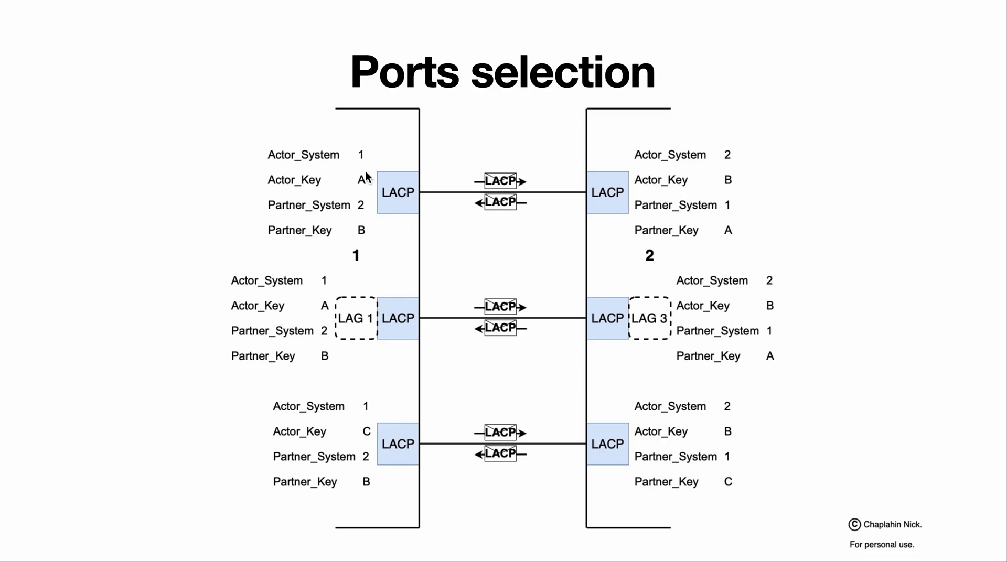
mouse_move(371, 331)
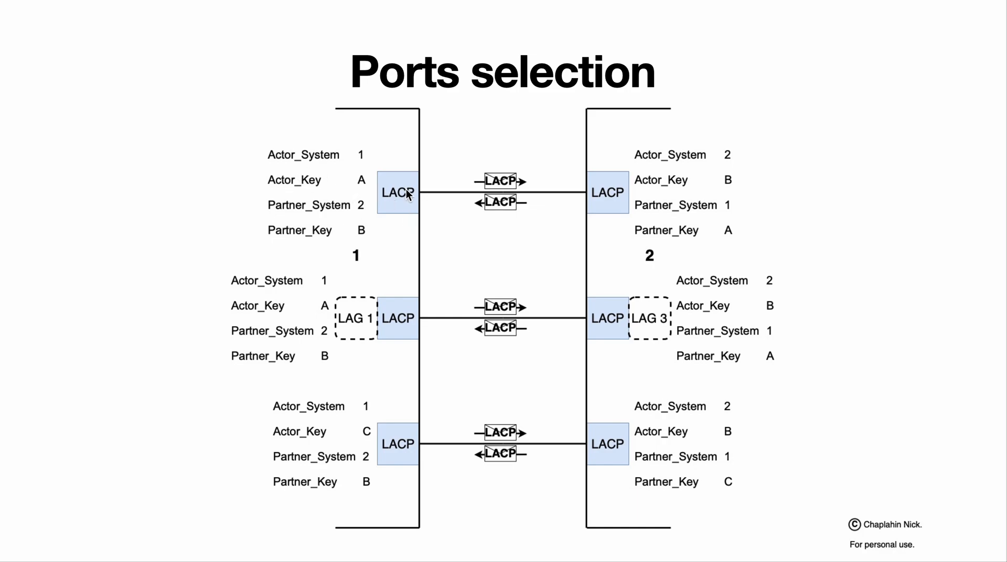
mouse_move(353, 316)
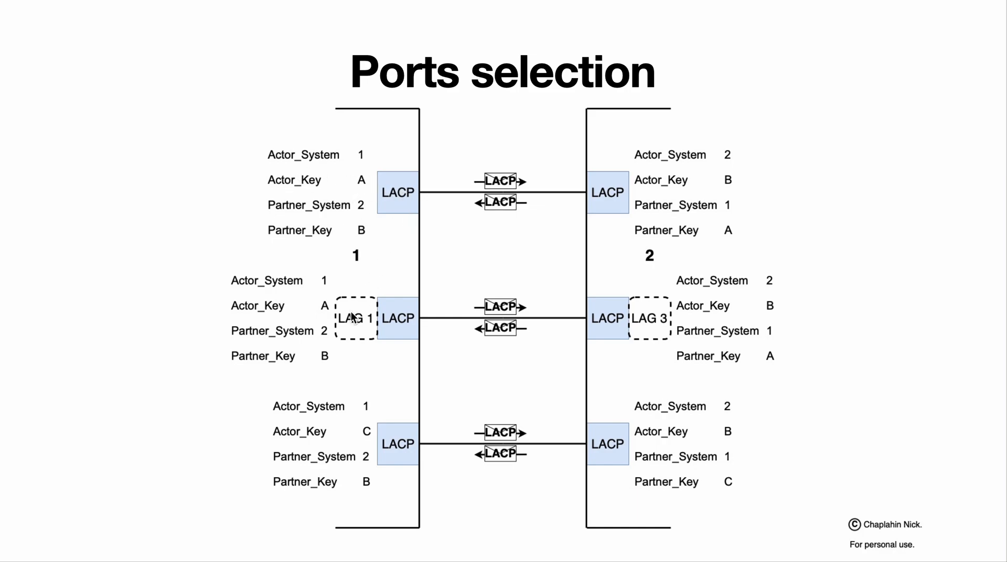
mouse_move(296, 189)
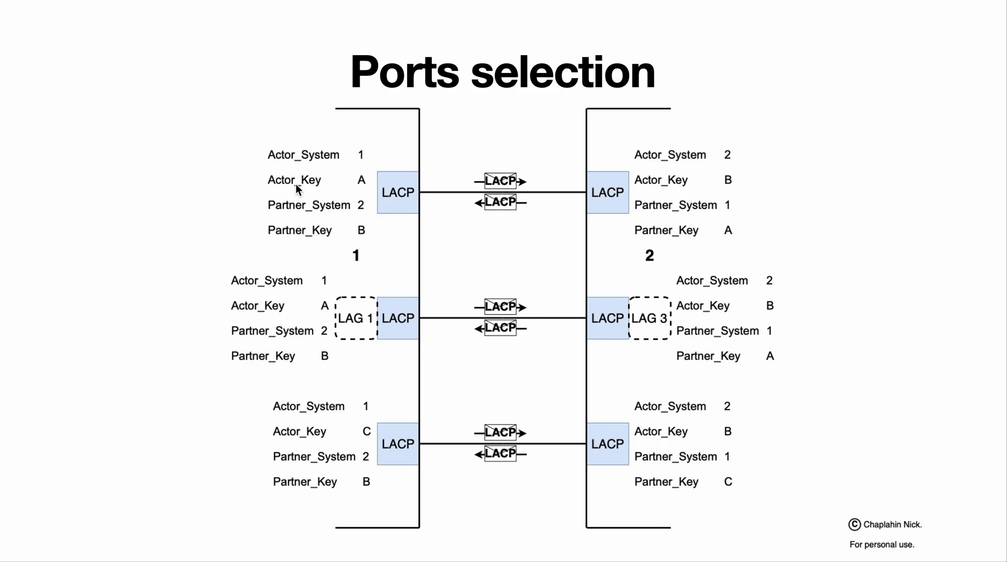
mouse_move(411, 331)
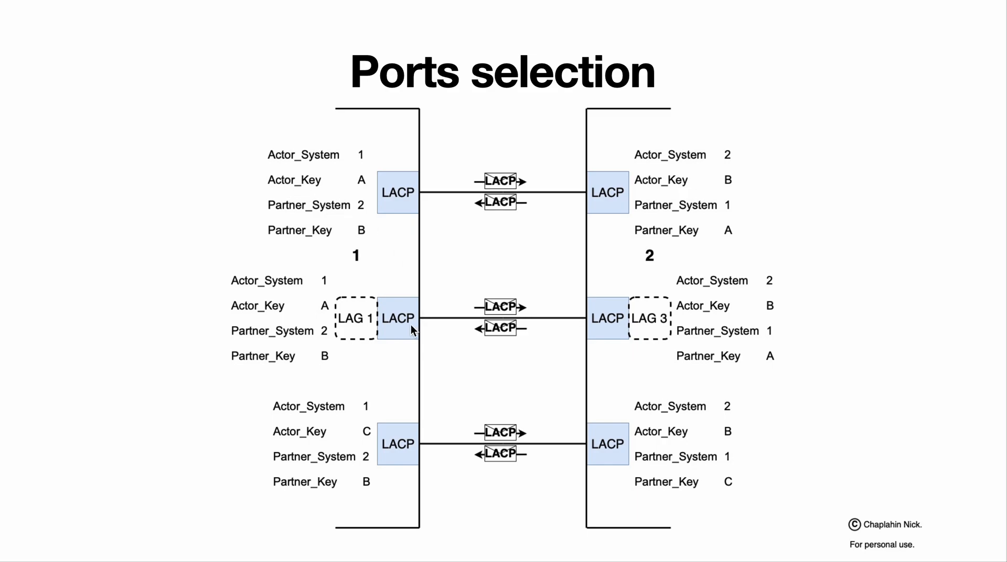
mouse_move(351, 302)
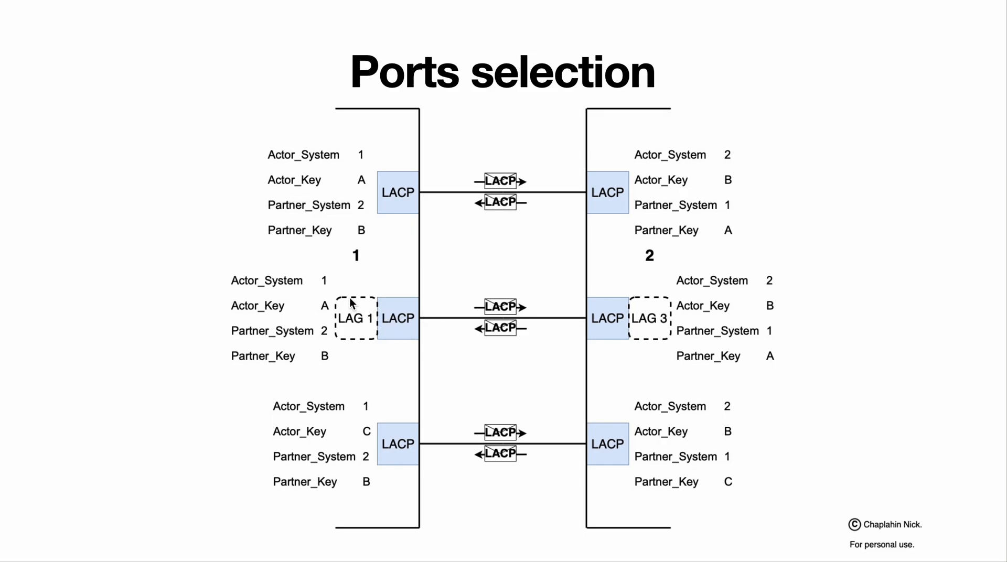
mouse_move(263, 300)
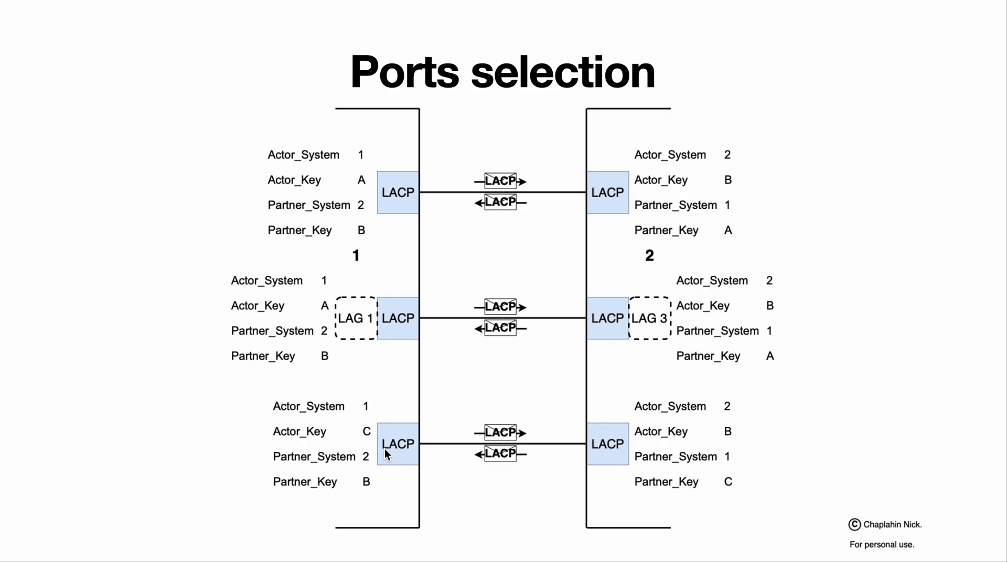
mouse_move(366, 436)
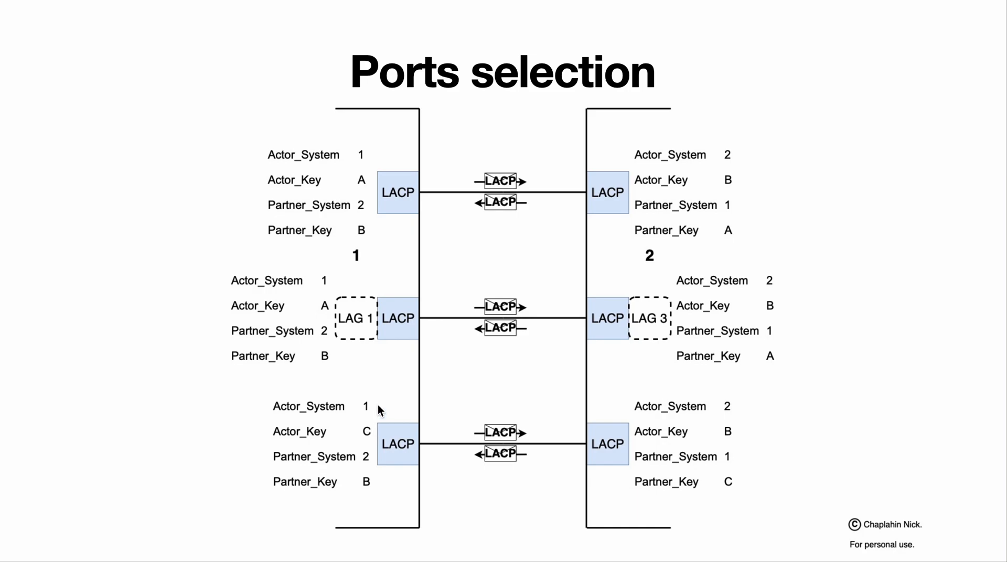
mouse_move(377, 307)
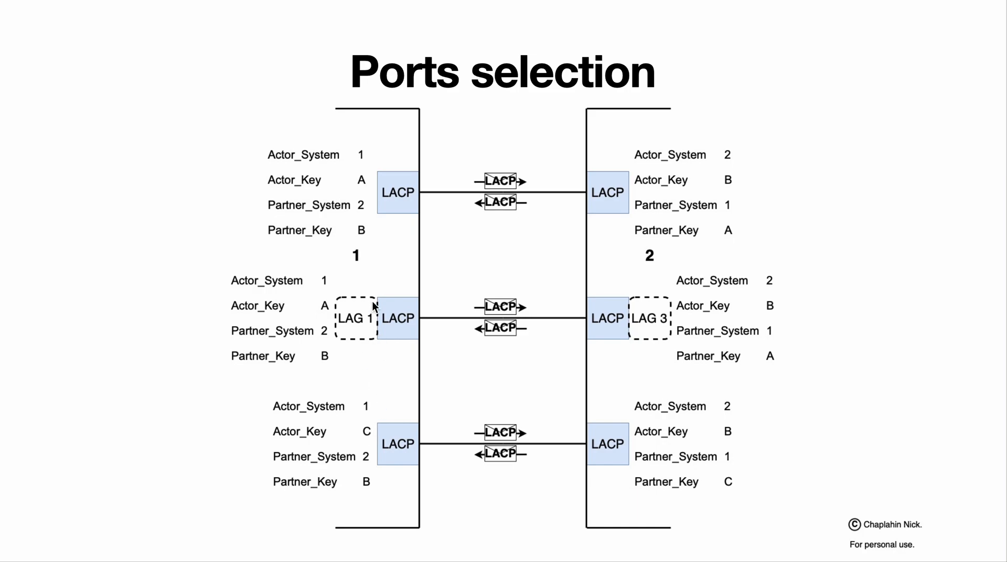
mouse_move(682, 468)
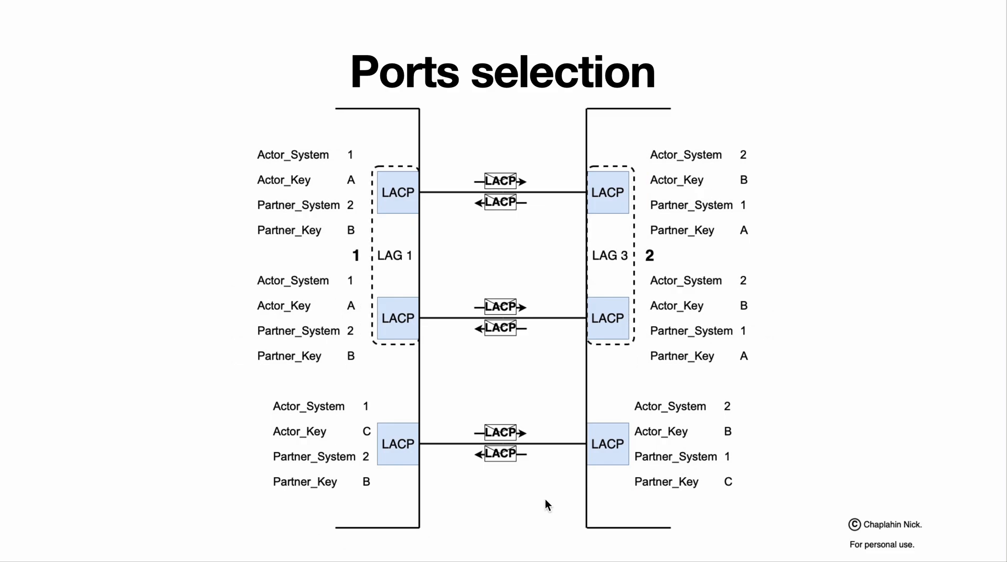
mouse_move(630, 197)
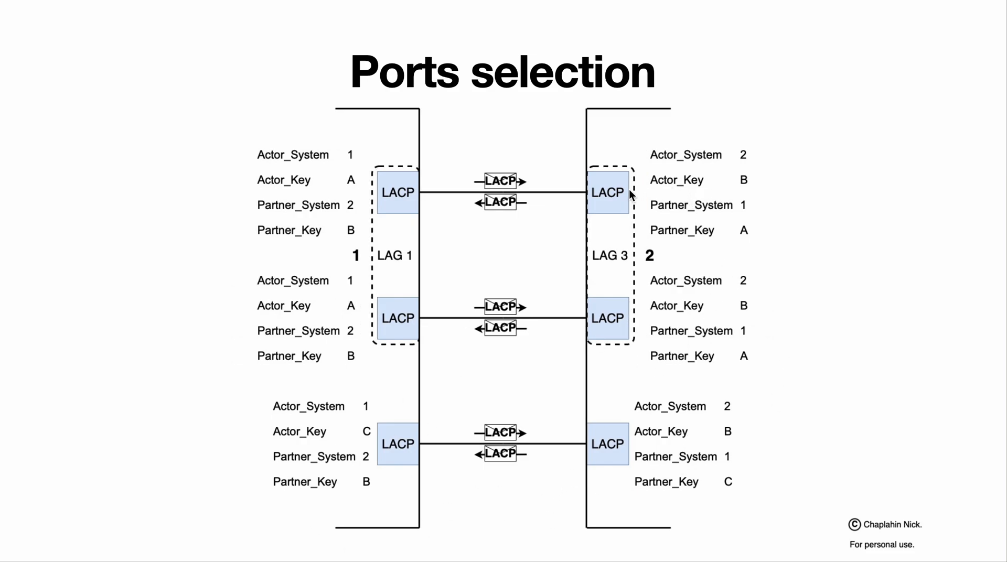
mouse_move(654, 288)
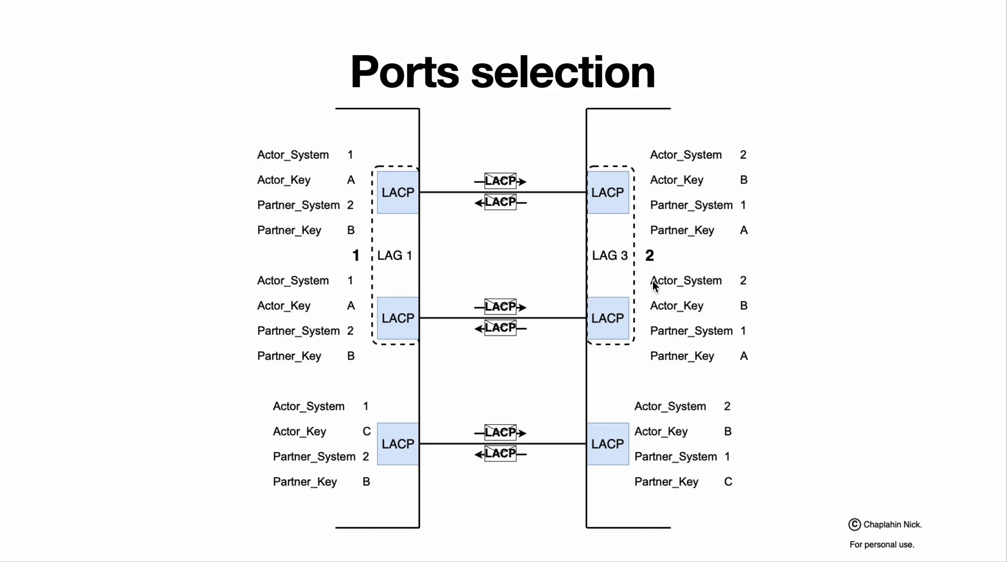
mouse_move(671, 286)
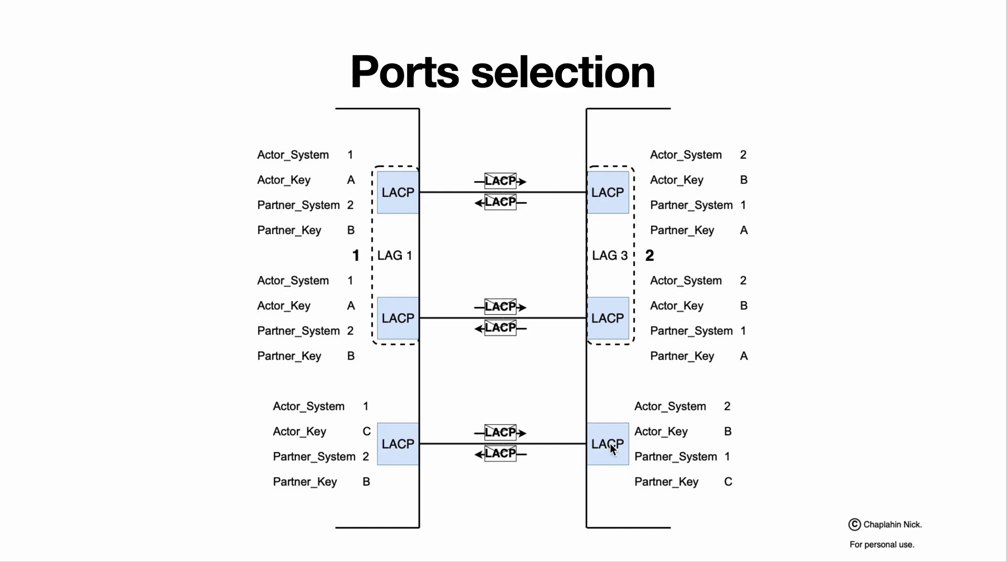
mouse_move(658, 540)
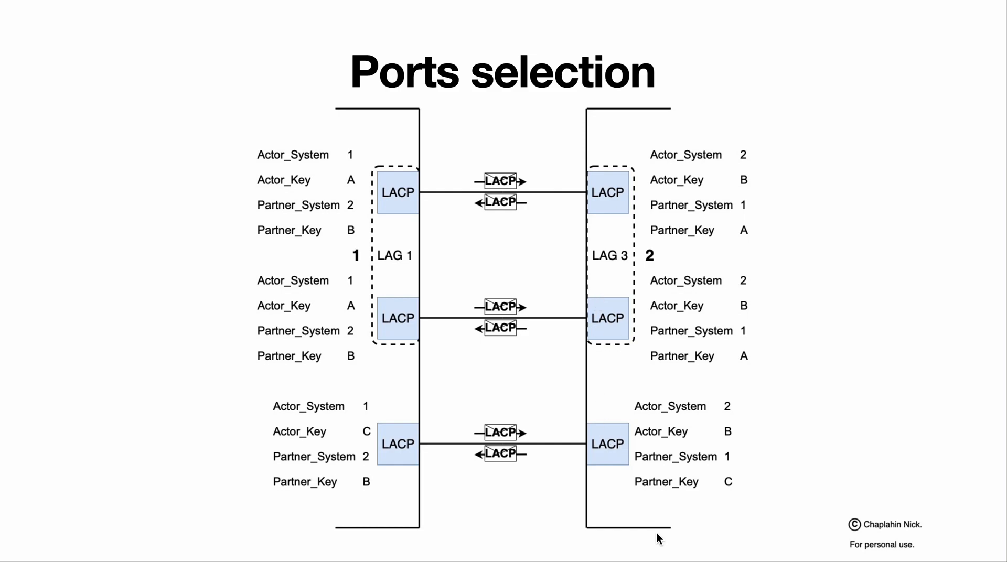
mouse_move(732, 489)
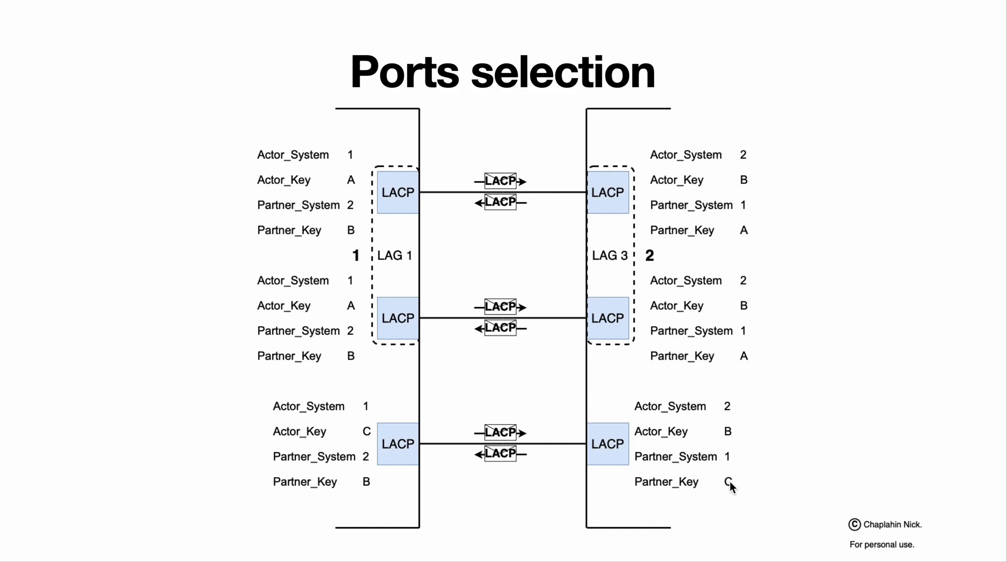
mouse_move(724, 143)
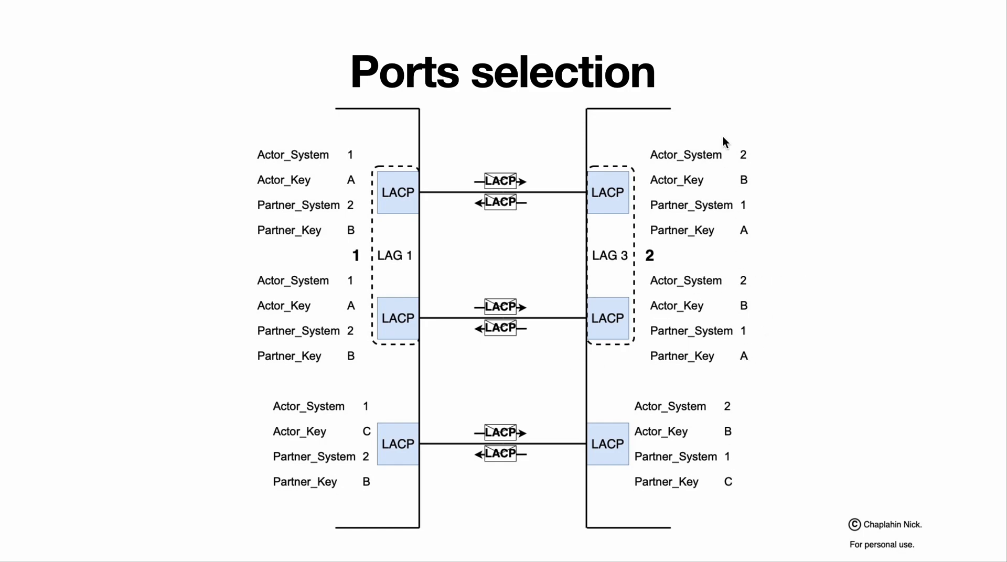
mouse_move(718, 498)
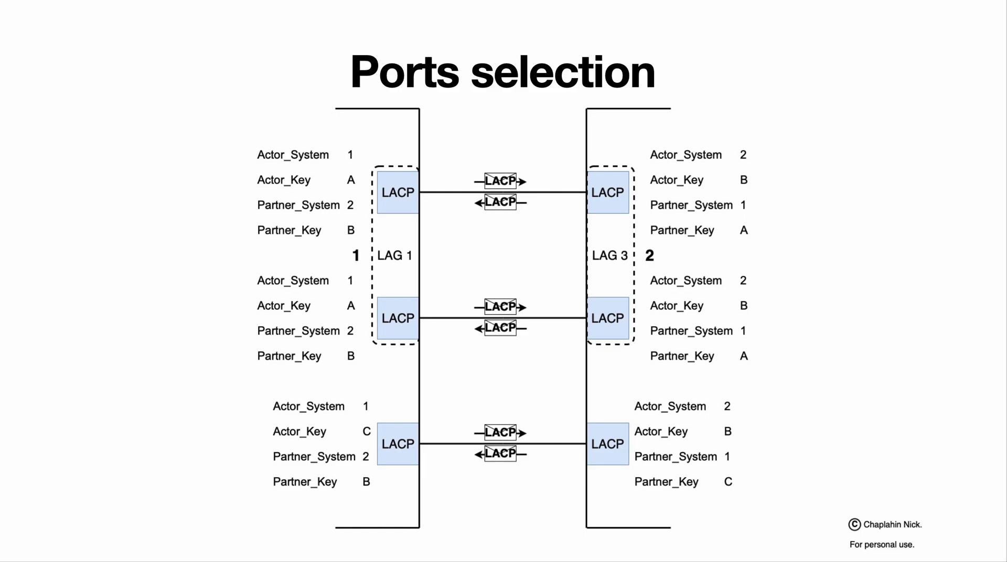
Advance to 'Solving main problem of static LAG', where the third link reaches device 3
key(Right)
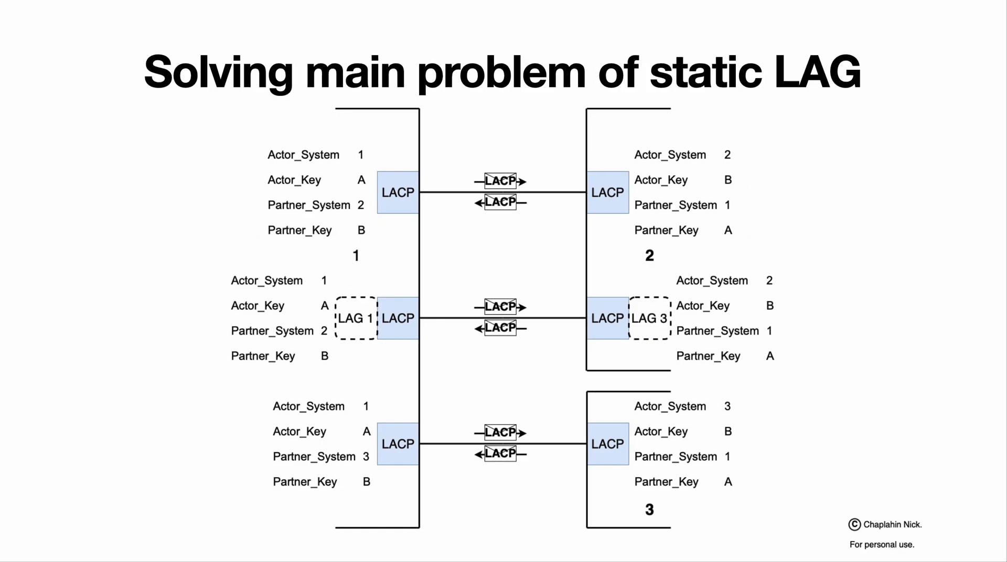
mouse_move(698, 410)
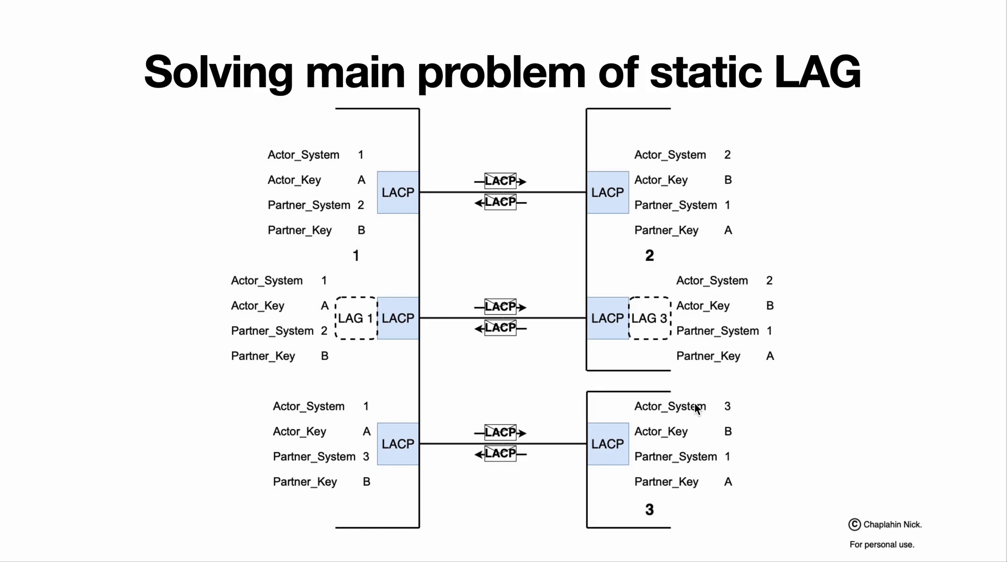
mouse_move(675, 440)
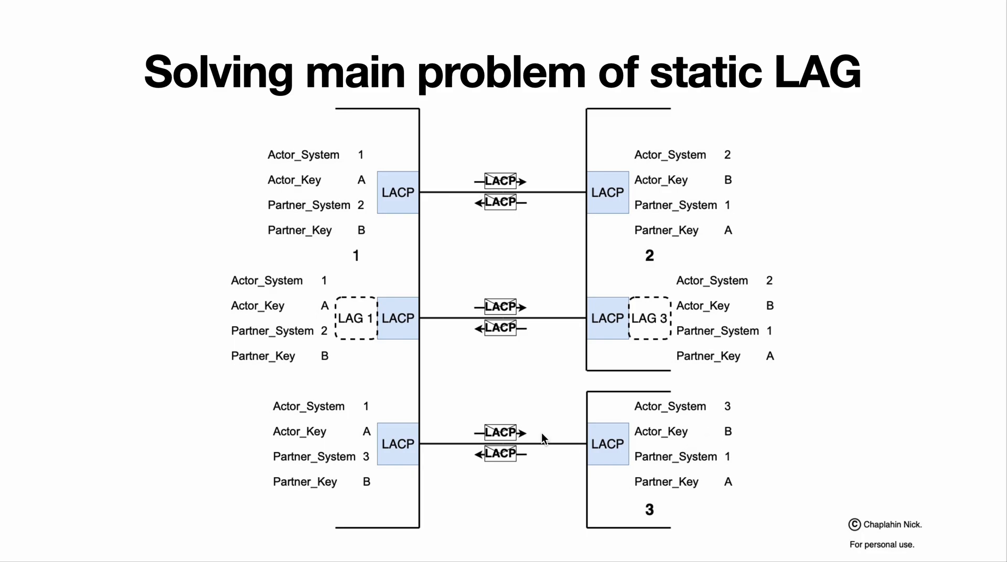
mouse_move(387, 440)
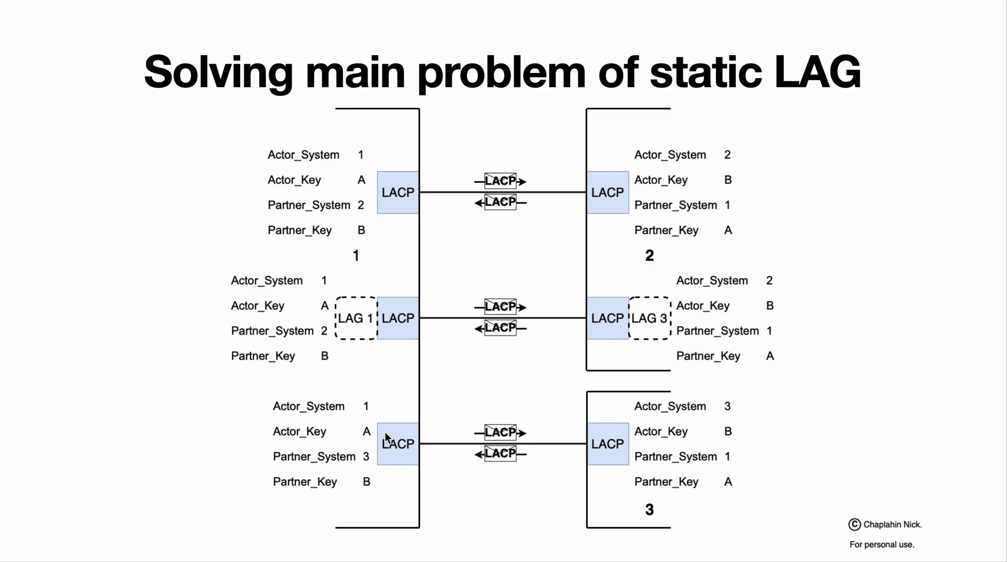
mouse_move(361, 225)
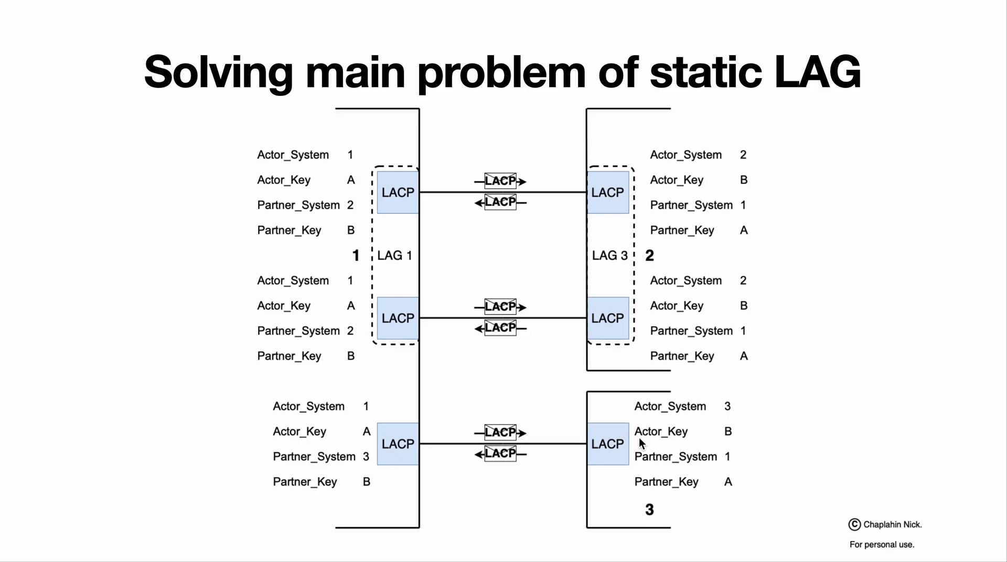
mouse_move(446, 241)
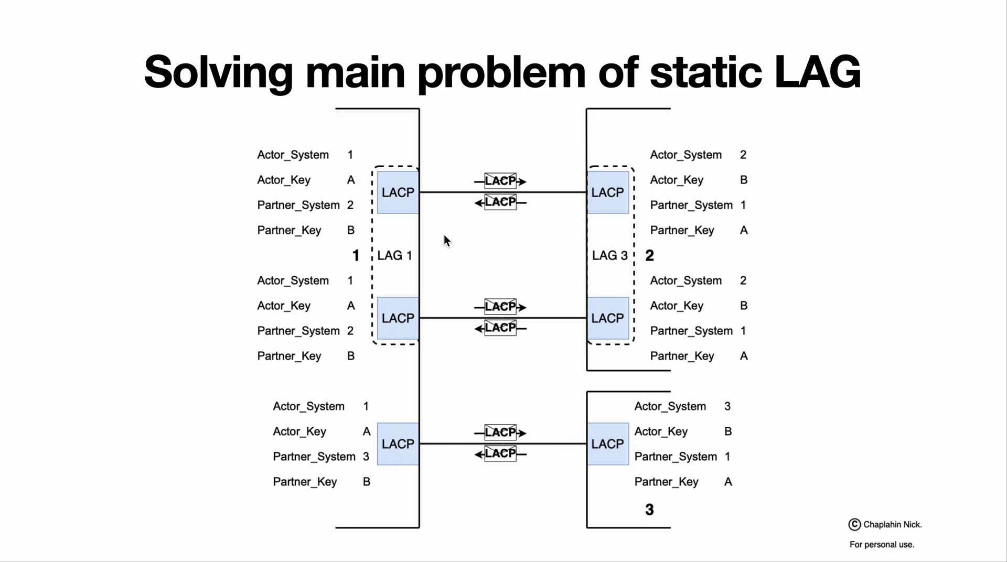
mouse_move(367, 481)
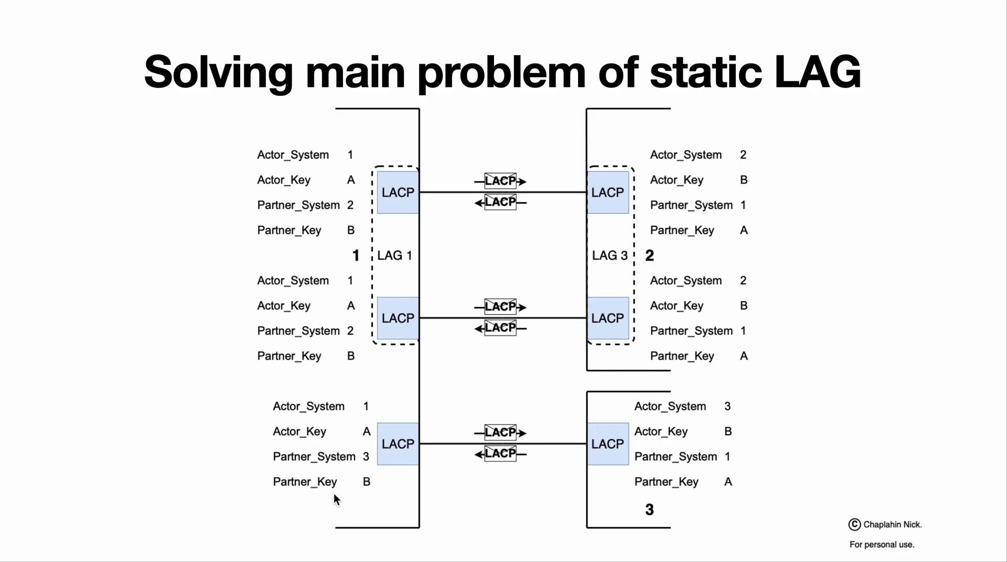
mouse_move(357, 344)
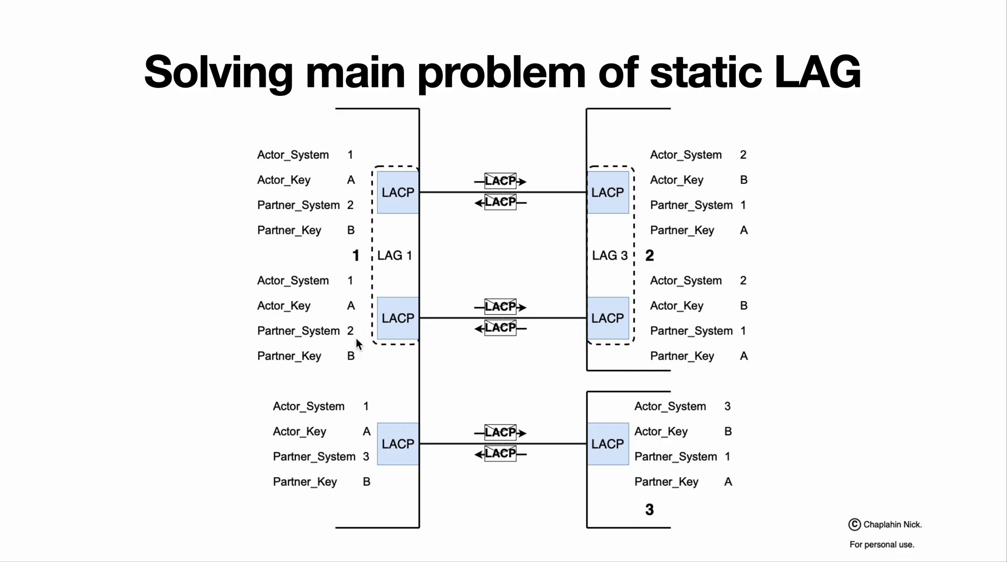
mouse_move(424, 360)
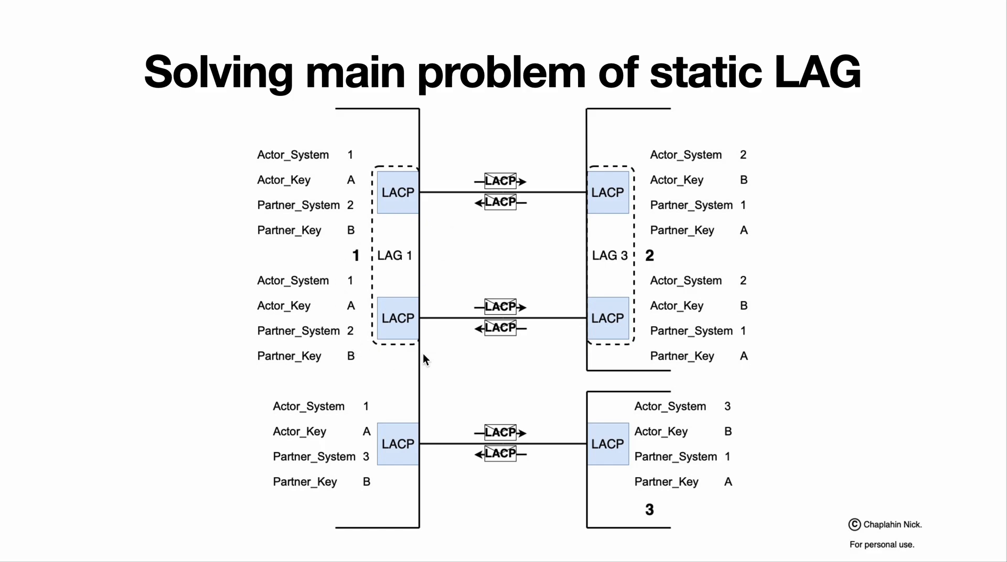